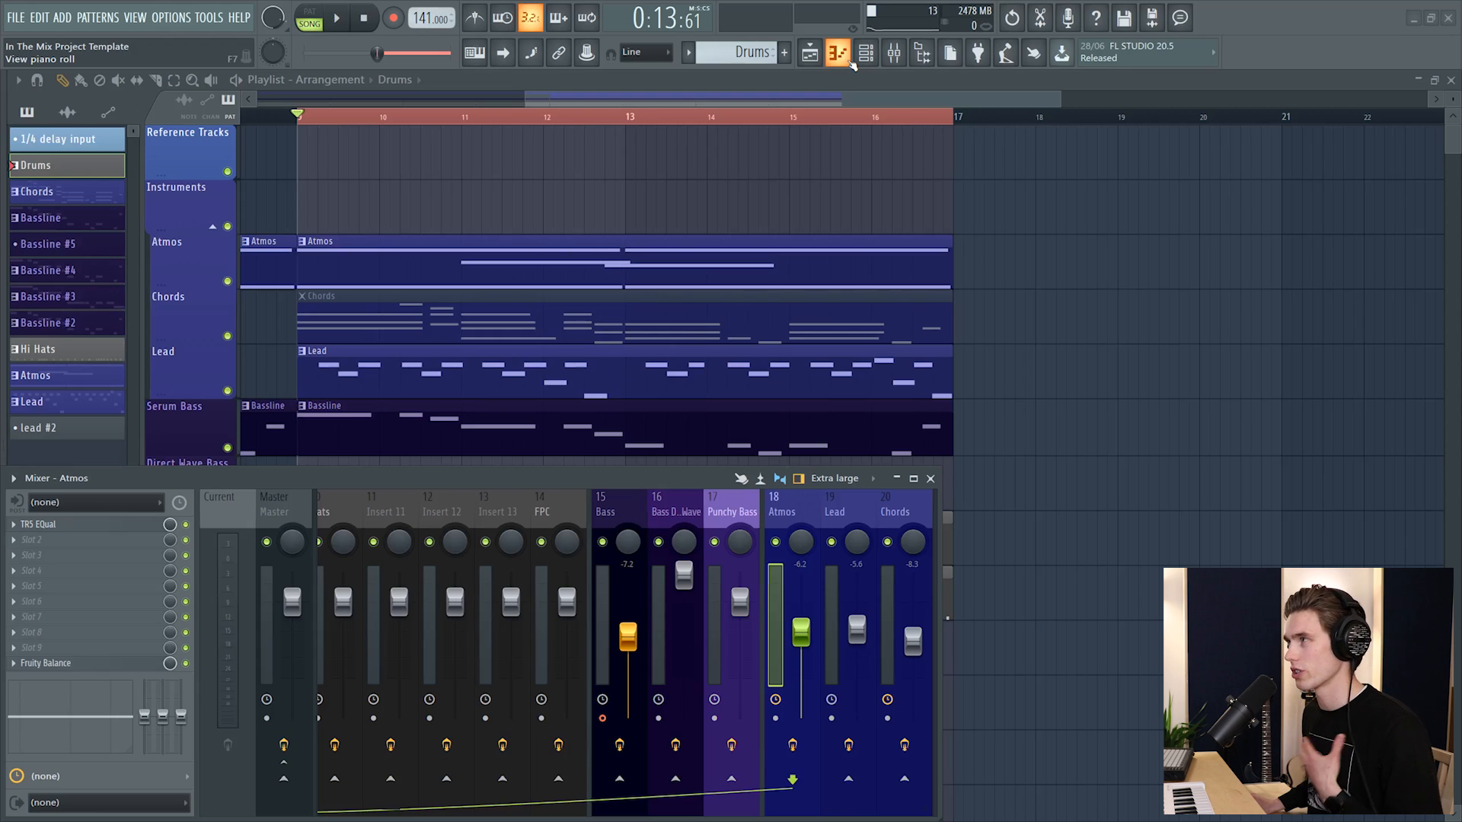
# Step: Bring up the Serum Bass synth showing the Gritty Pluck Bass preset
pyautogui.click(836, 52)
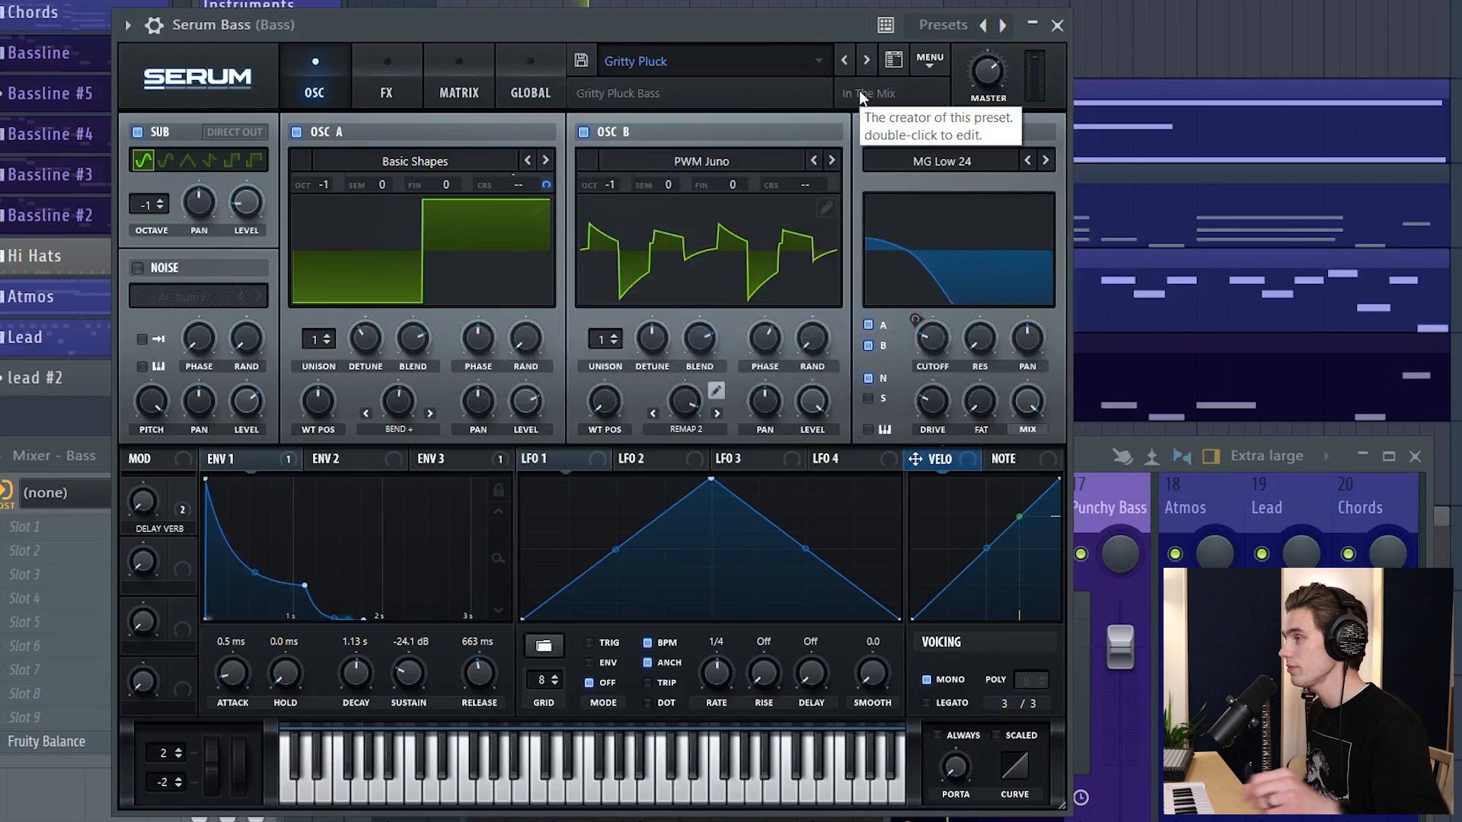
pyautogui.moveTo(1229, 48)
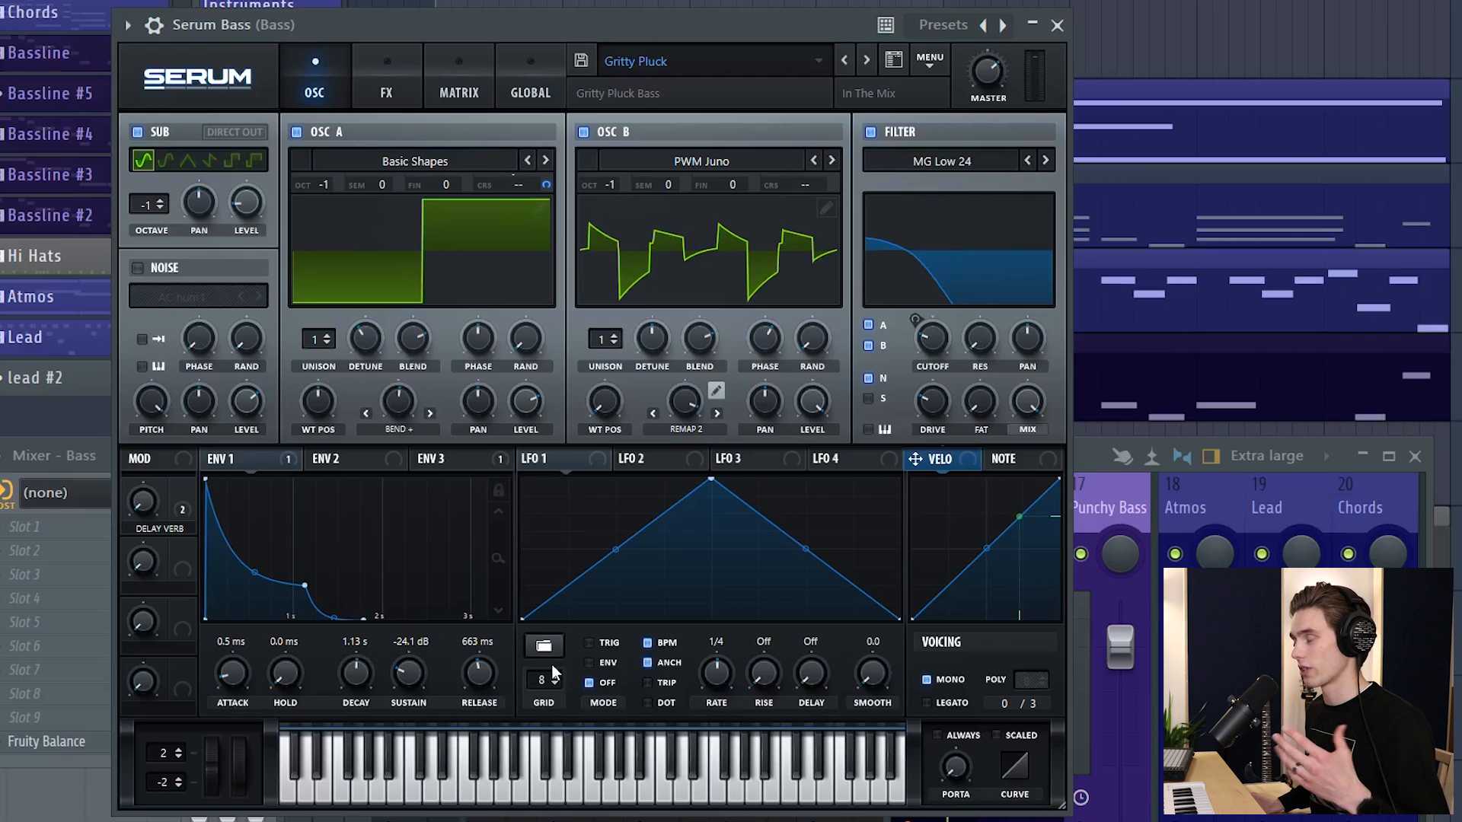
# Step: Close the Serum Bass window, returning to the arrangement and mixer
pyautogui.click(1056, 24)
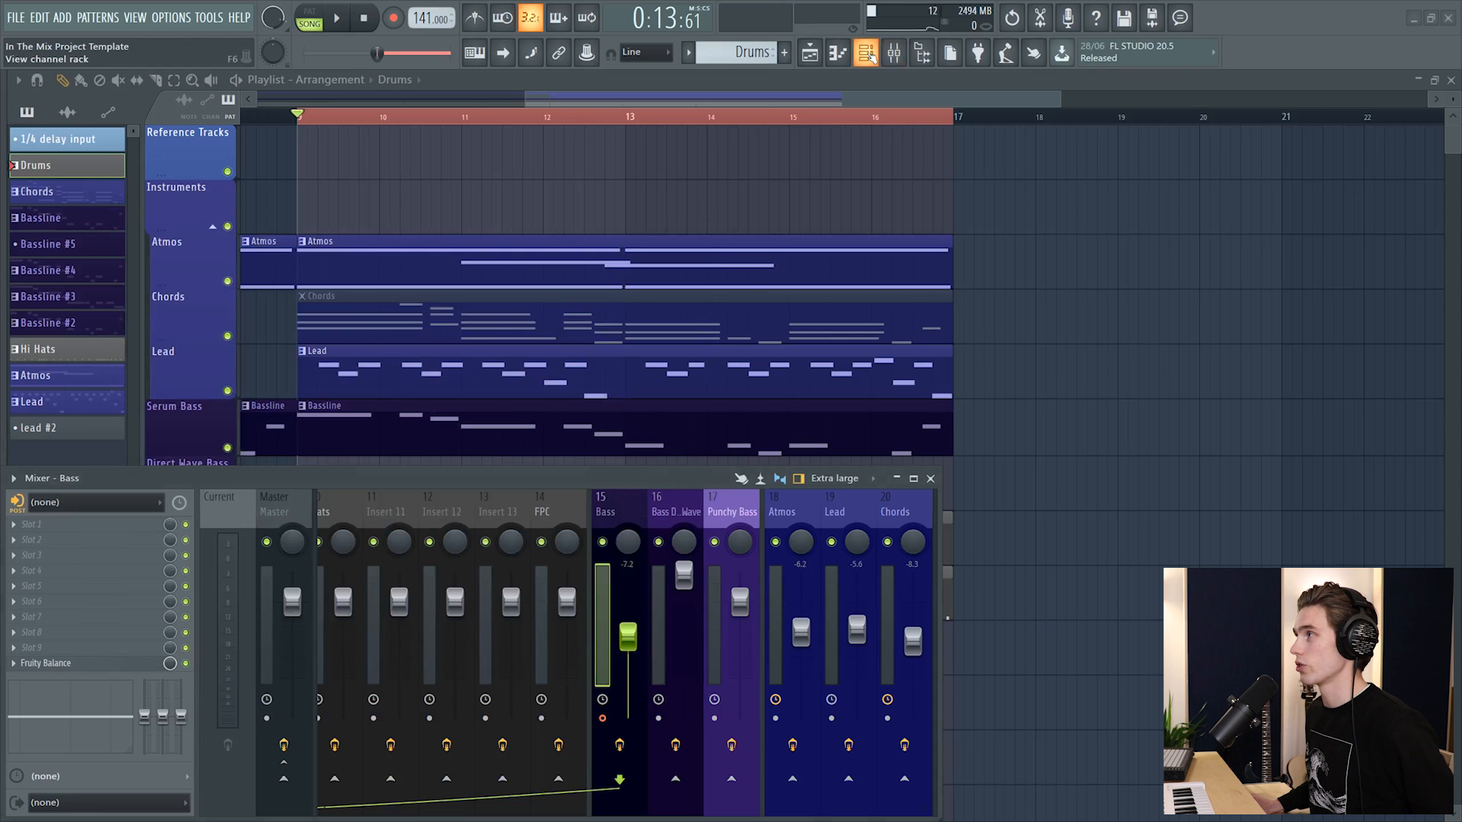
# Step: Choose Create DirectWave instrument for the Serum Bass channel from the Channel rack
pyautogui.click(866, 54)
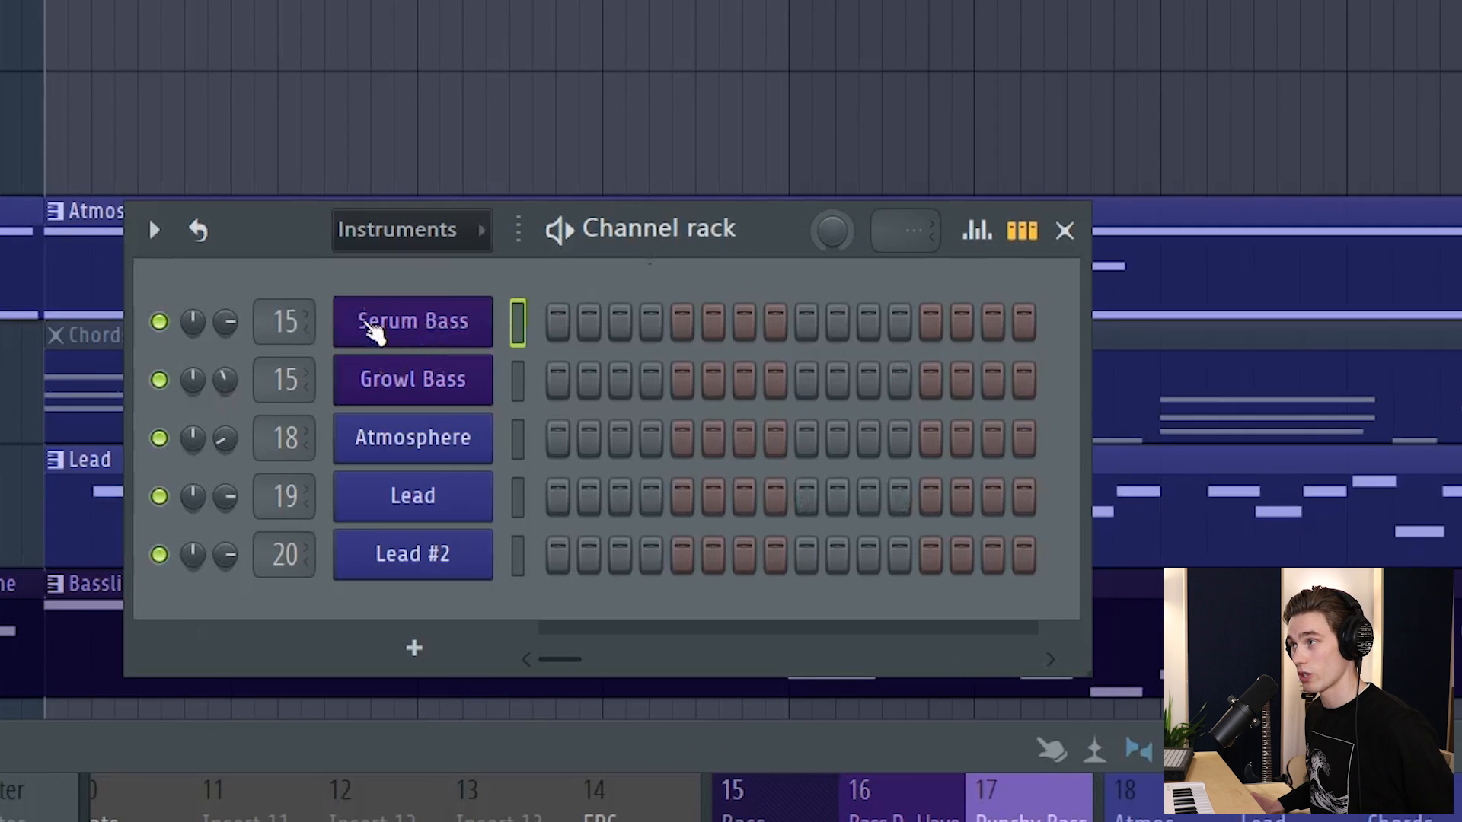
pyautogui.rightClick(411, 322)
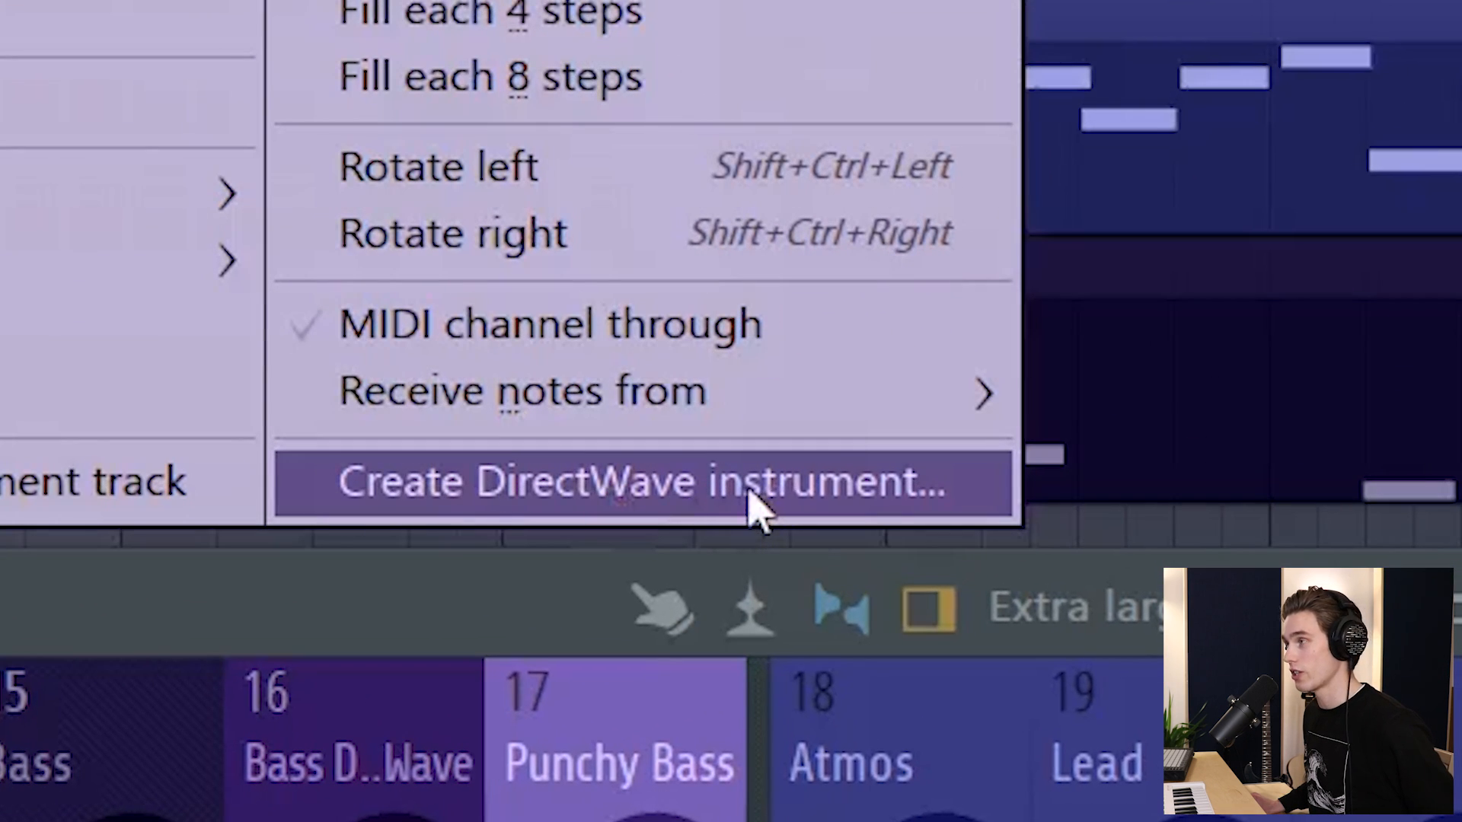
pyautogui.click(615, 481)
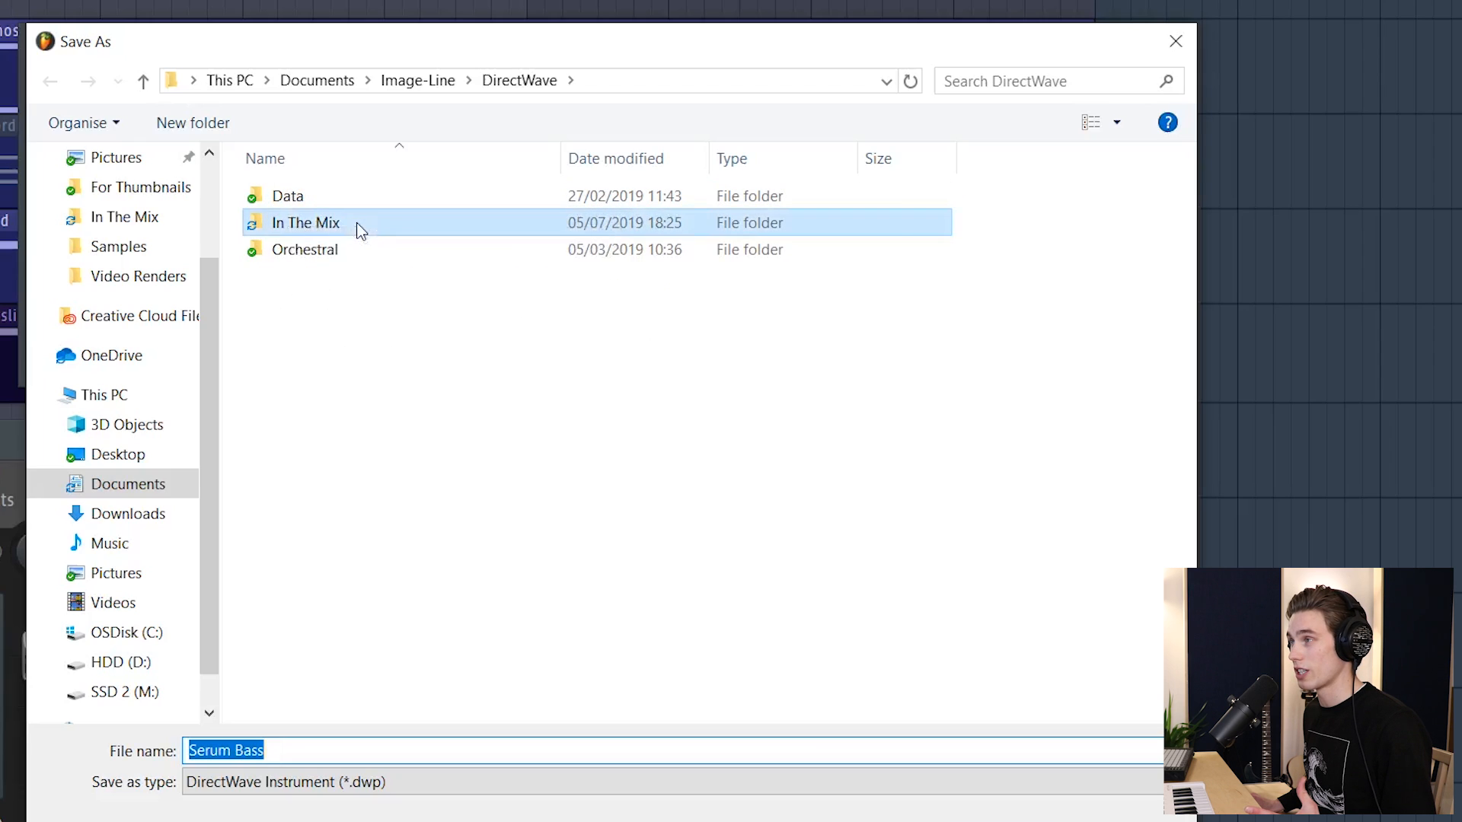
# Step: Save the instrument as Serum Deep Bass 2 in the In The Mix folder
pyautogui.doubleClick(305, 222)
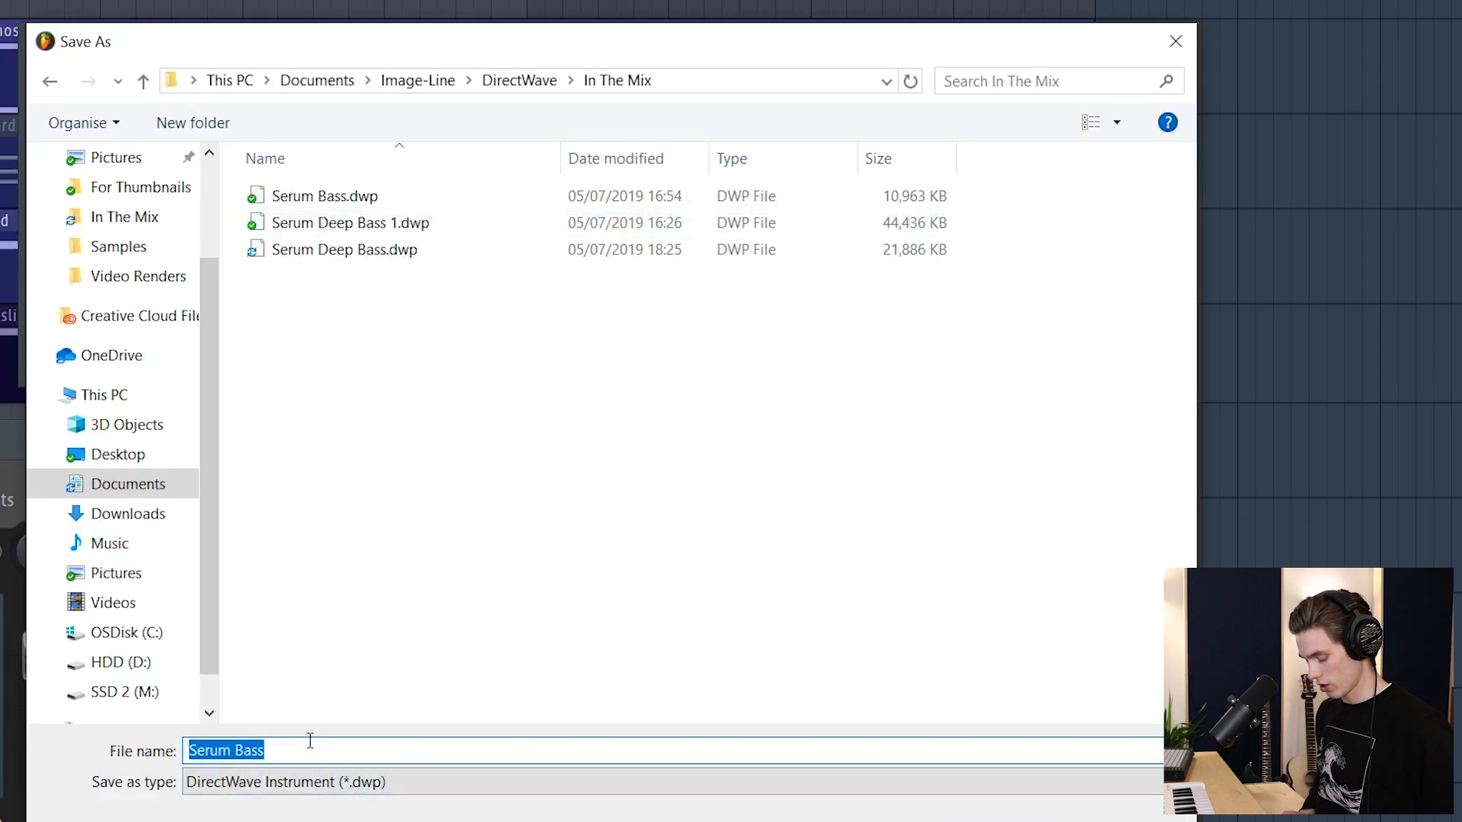
pyautogui.write('Serum Deep')
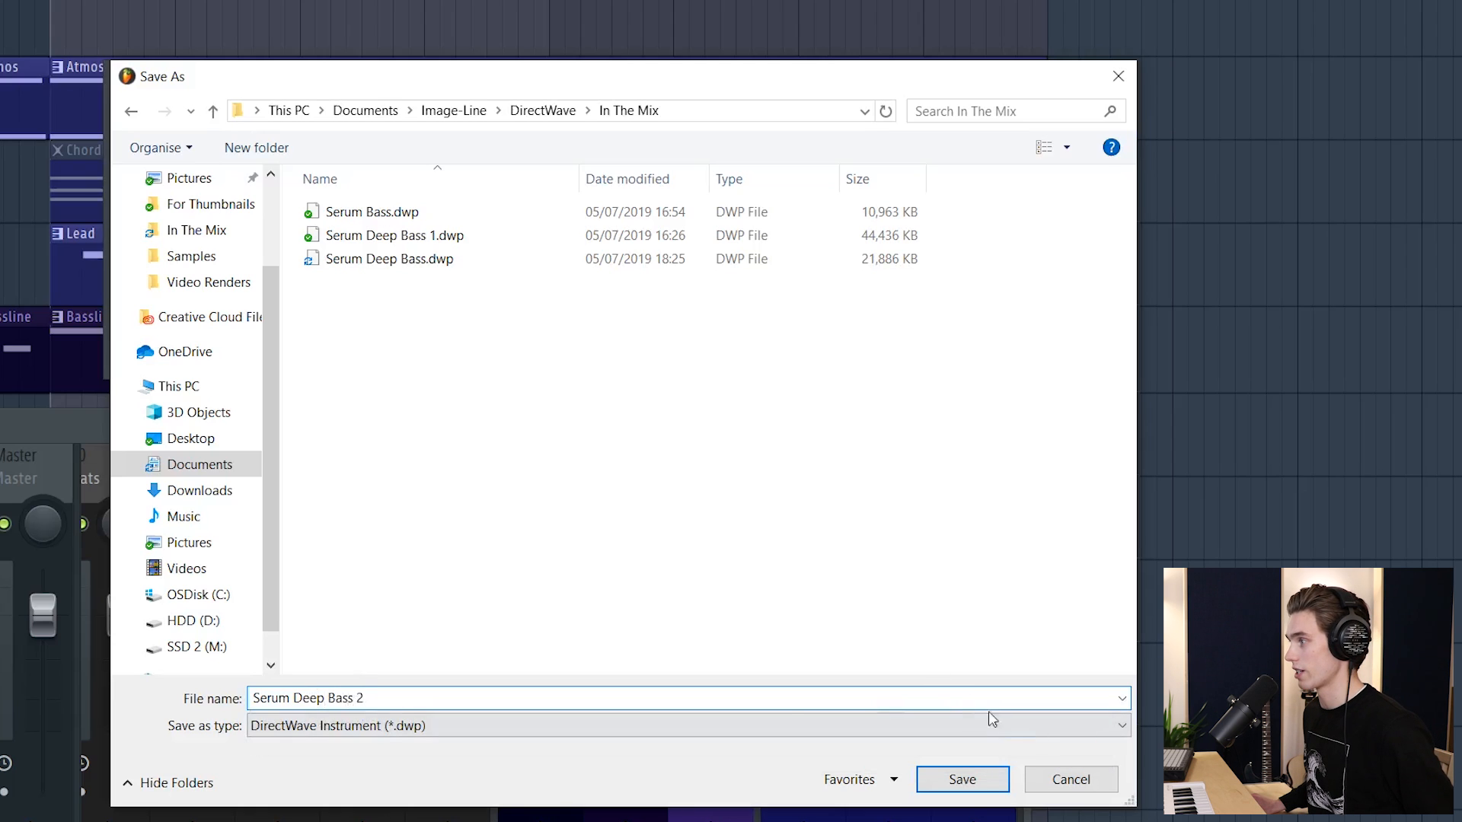
pyautogui.click(962, 780)
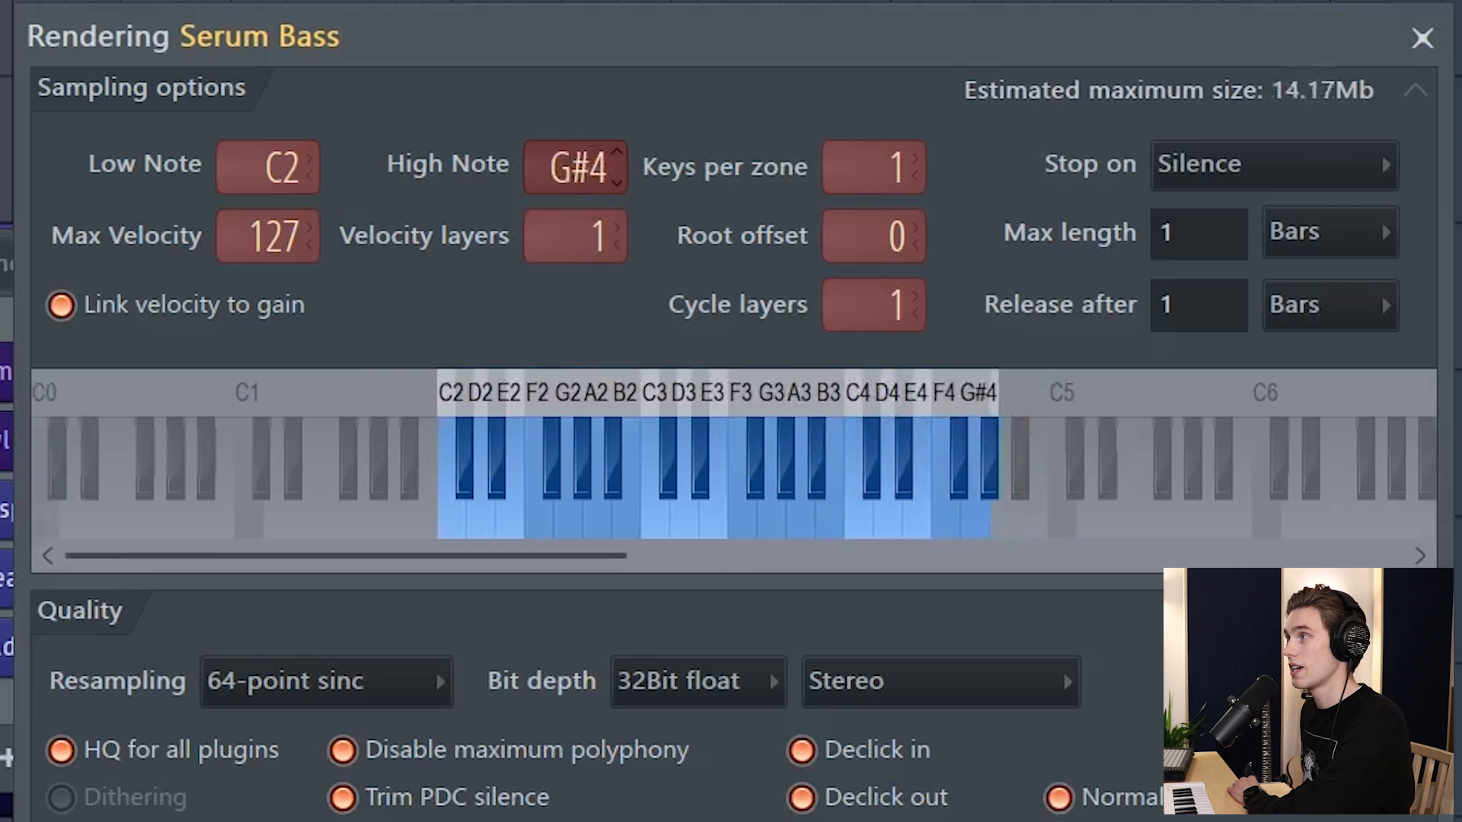
# Step: Adjust the High Note of the render range until it reads C5
pyautogui.click(619, 158)
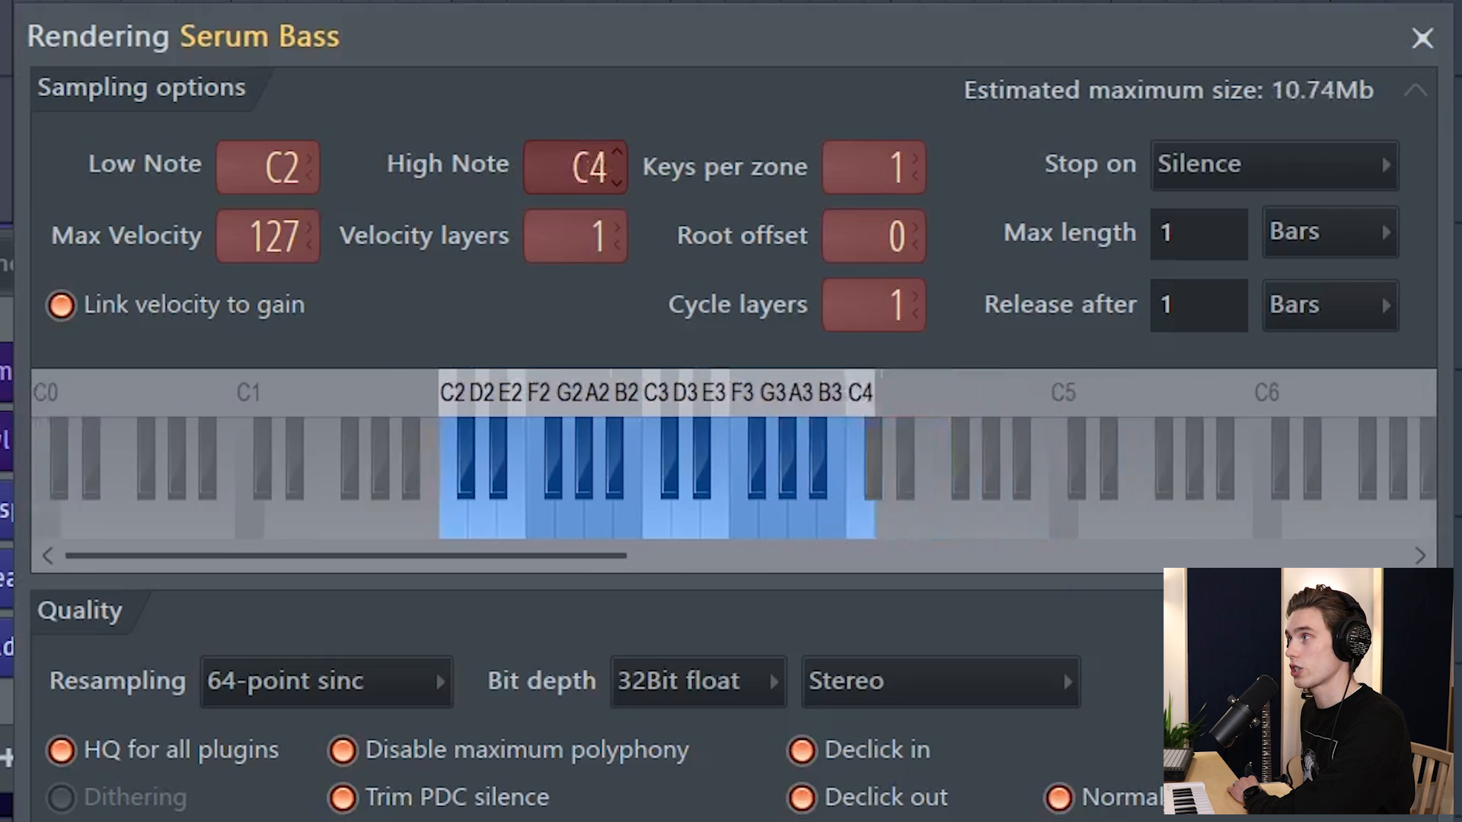
pyautogui.click(619, 179)
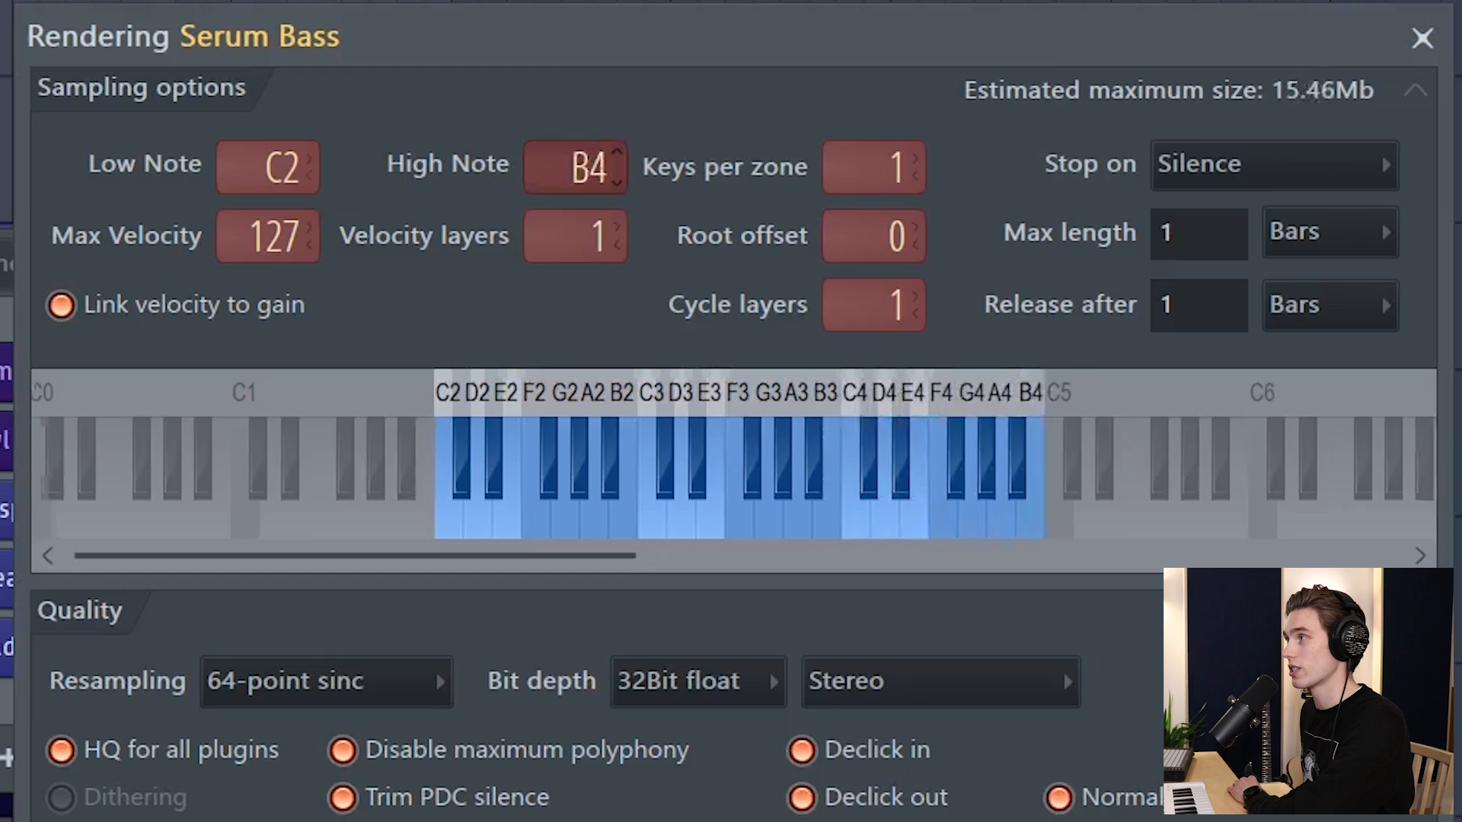
pyautogui.click(617, 157)
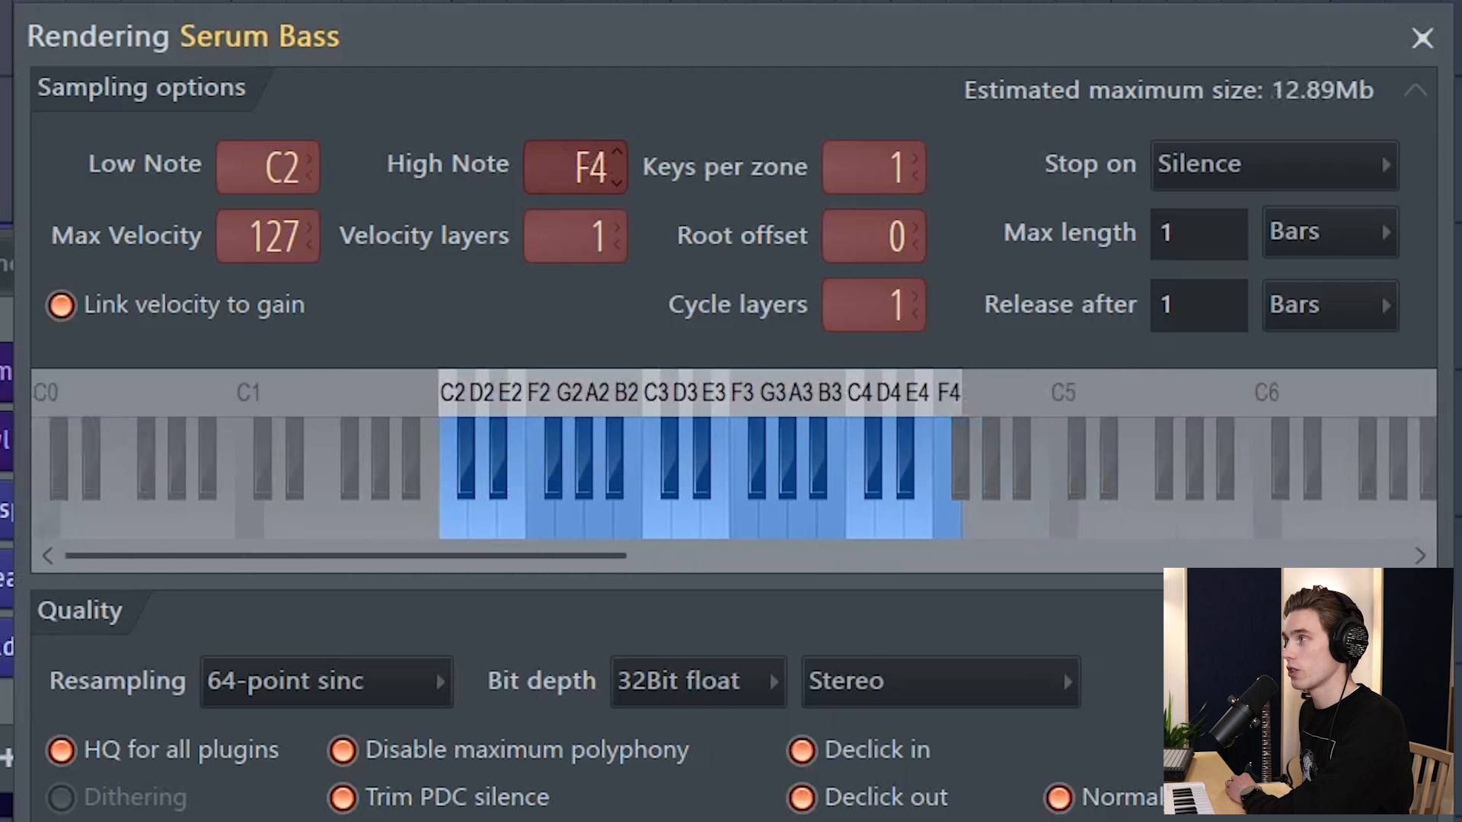
pyautogui.click(617, 156)
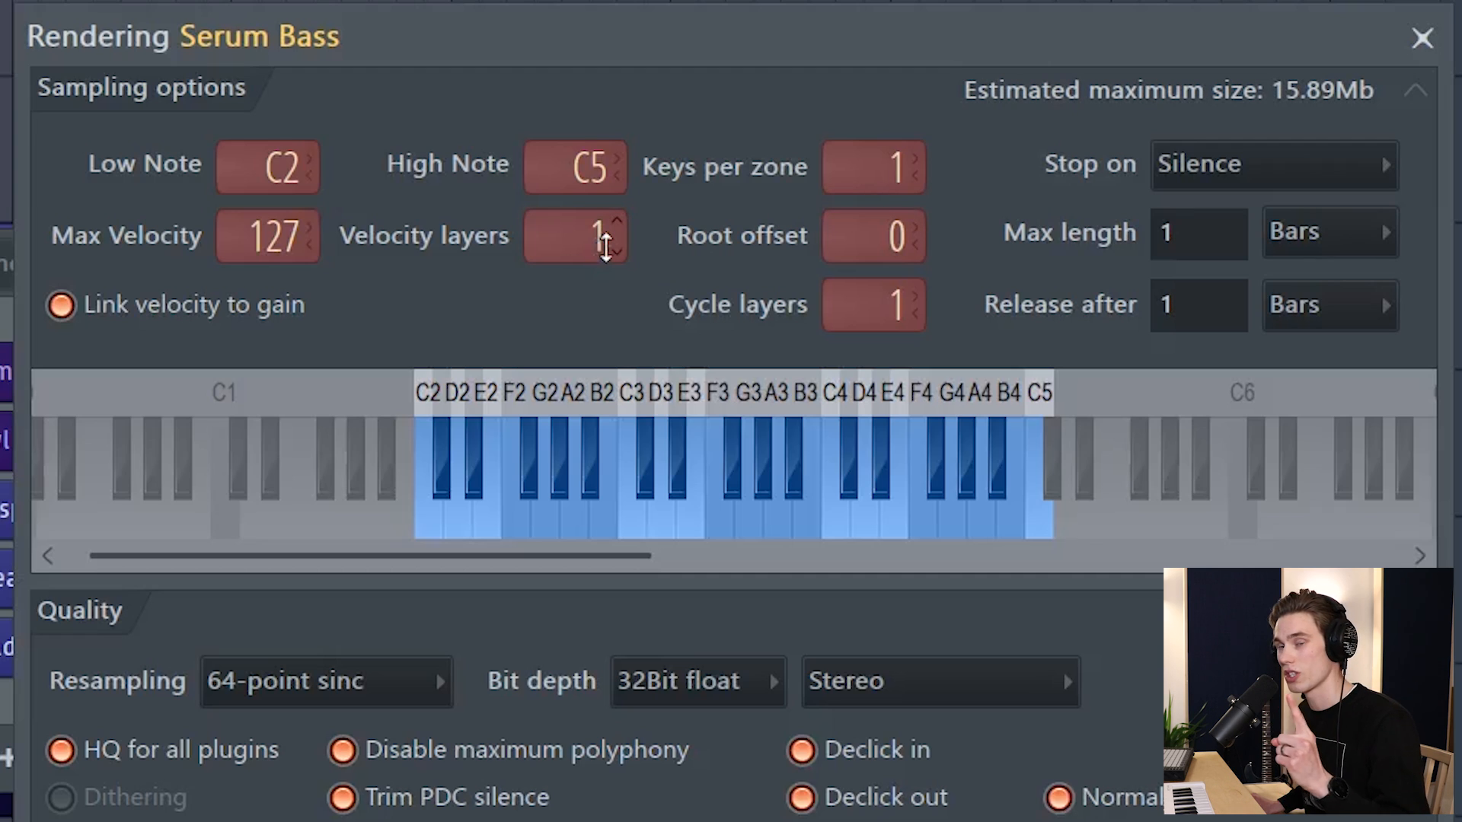
pyautogui.moveTo(663, 234)
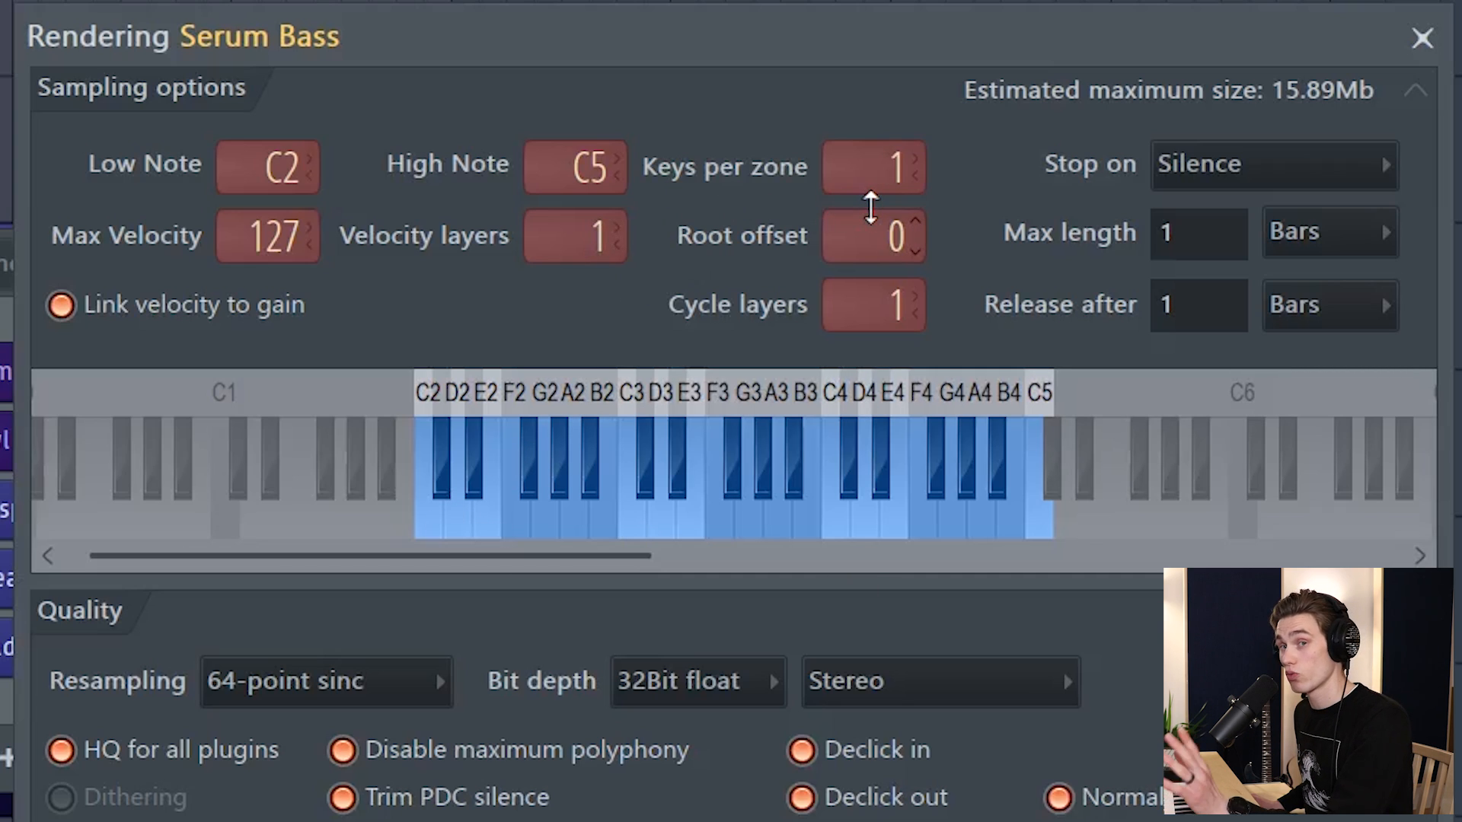
pyautogui.moveTo(874, 166)
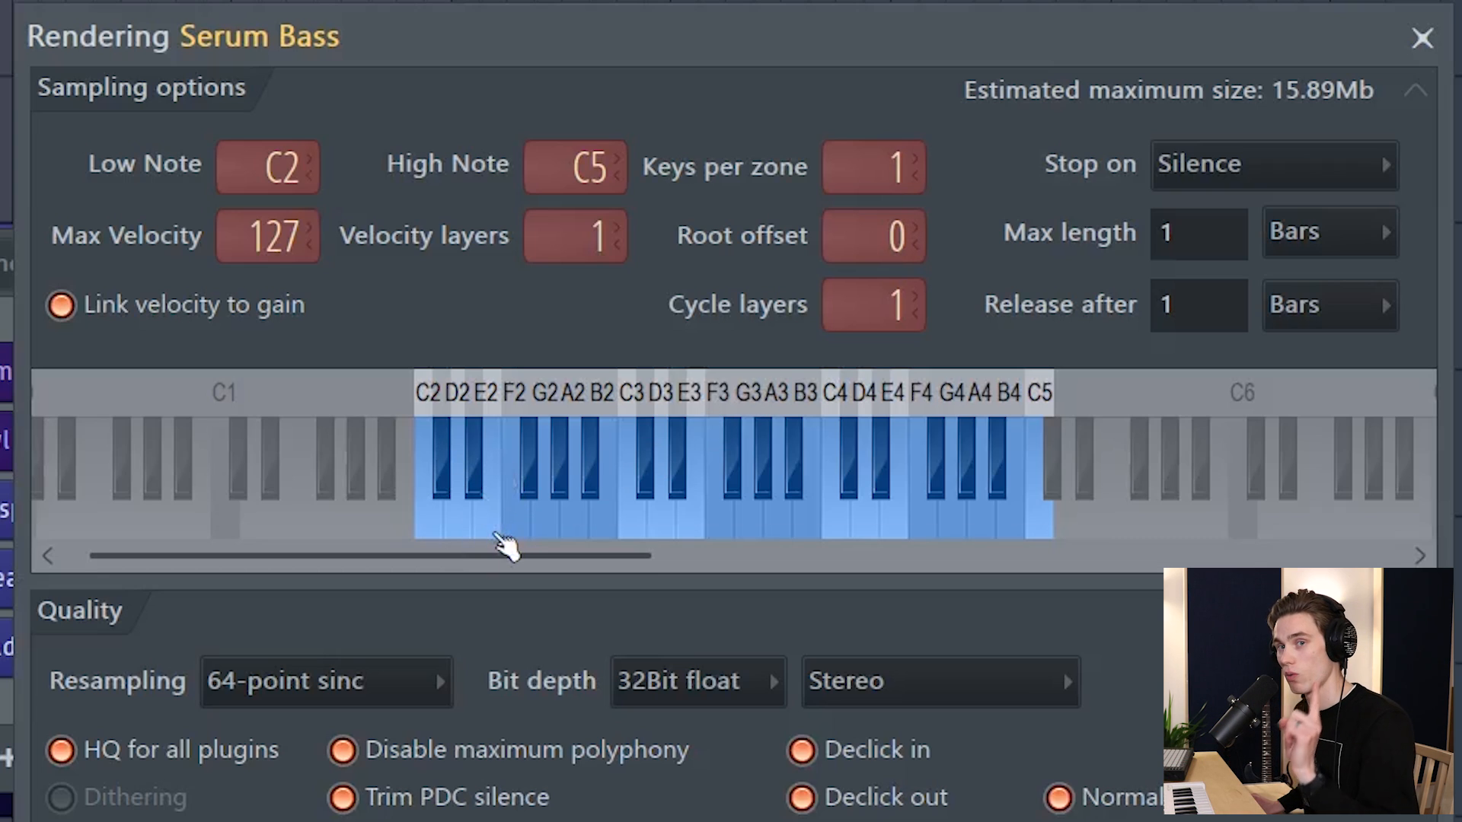
pyautogui.click(912, 154)
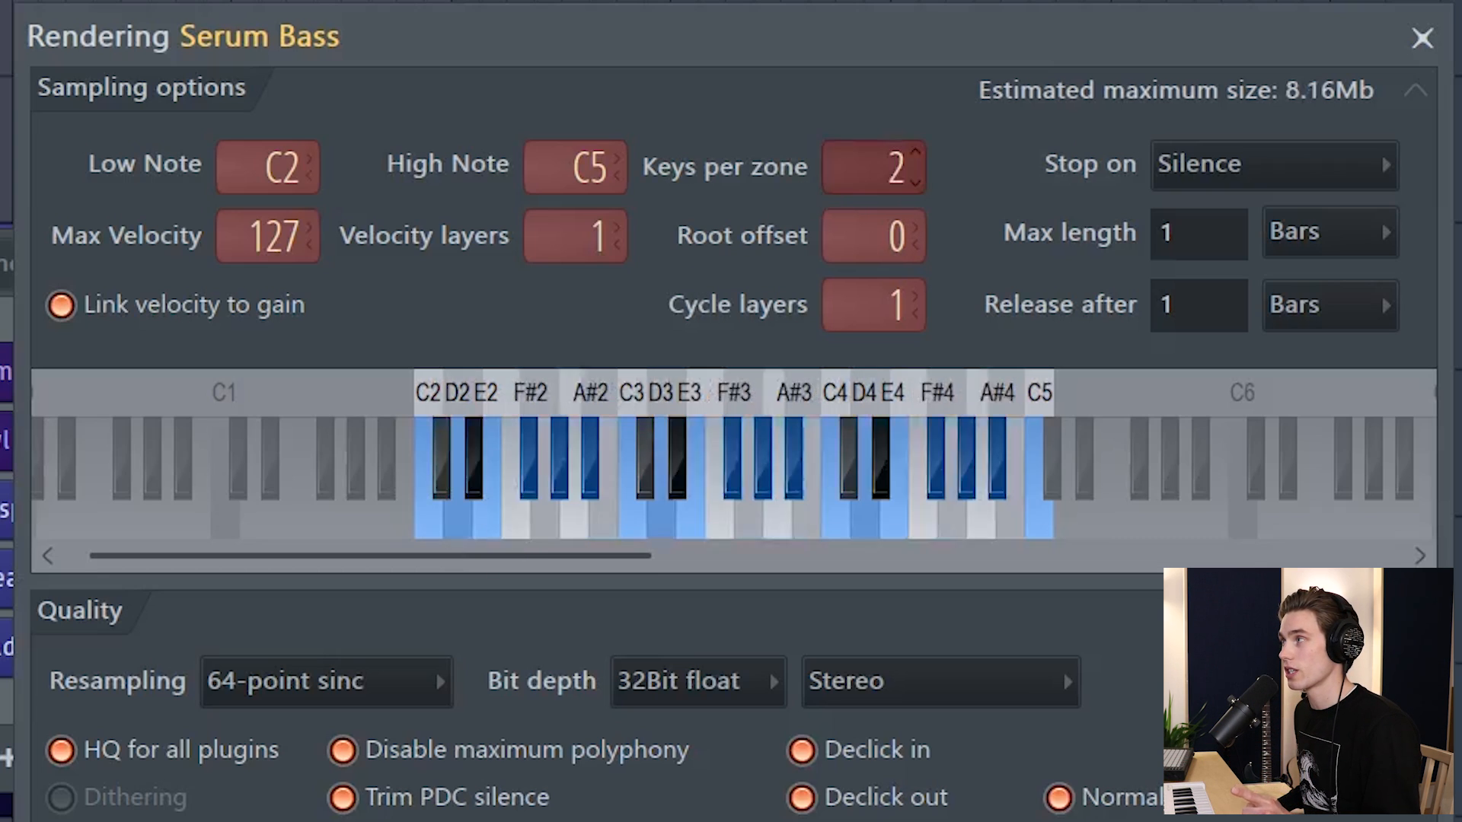
pyautogui.click(915, 156)
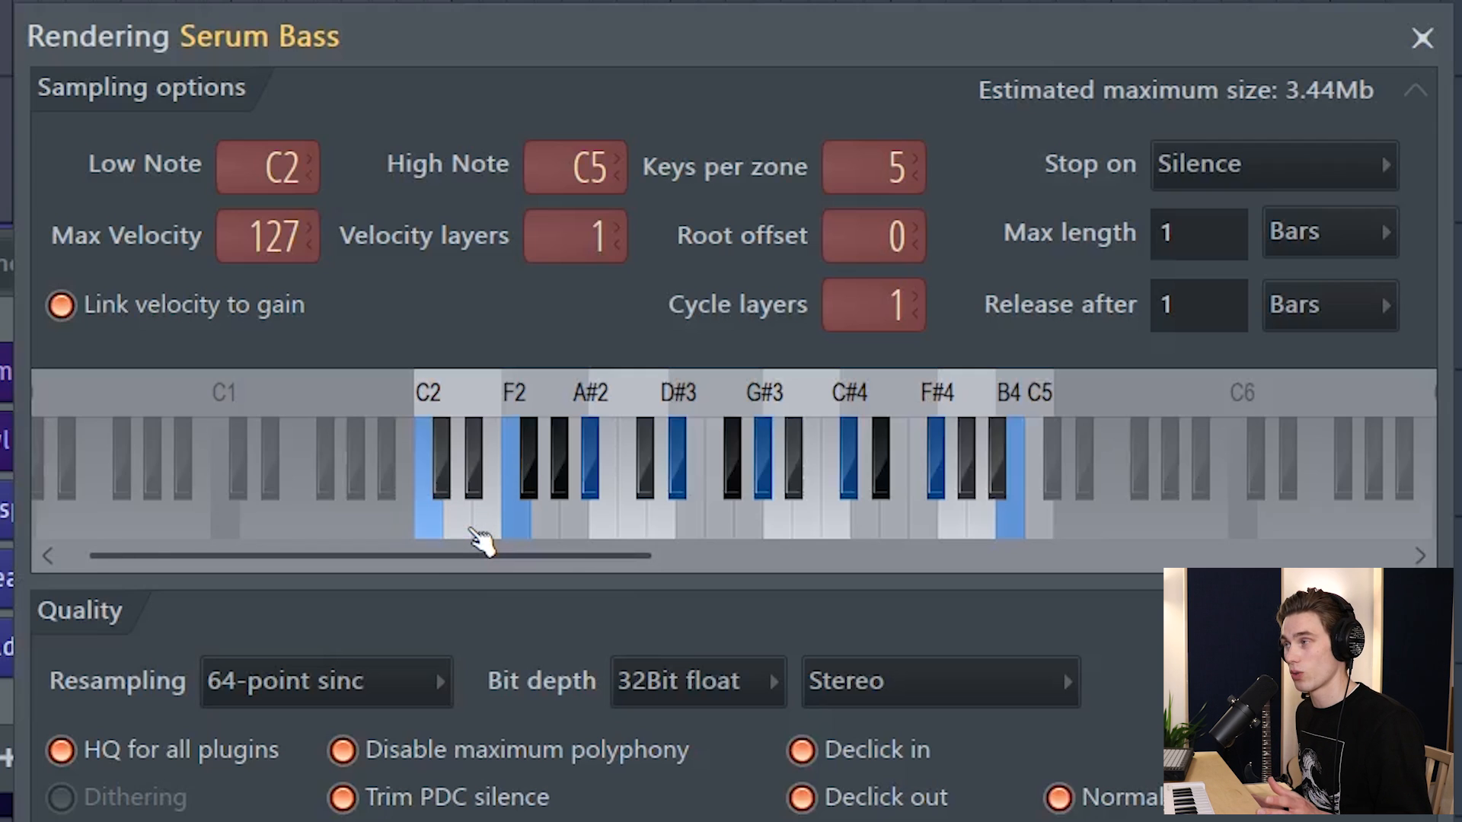
pyautogui.moveTo(470, 517)
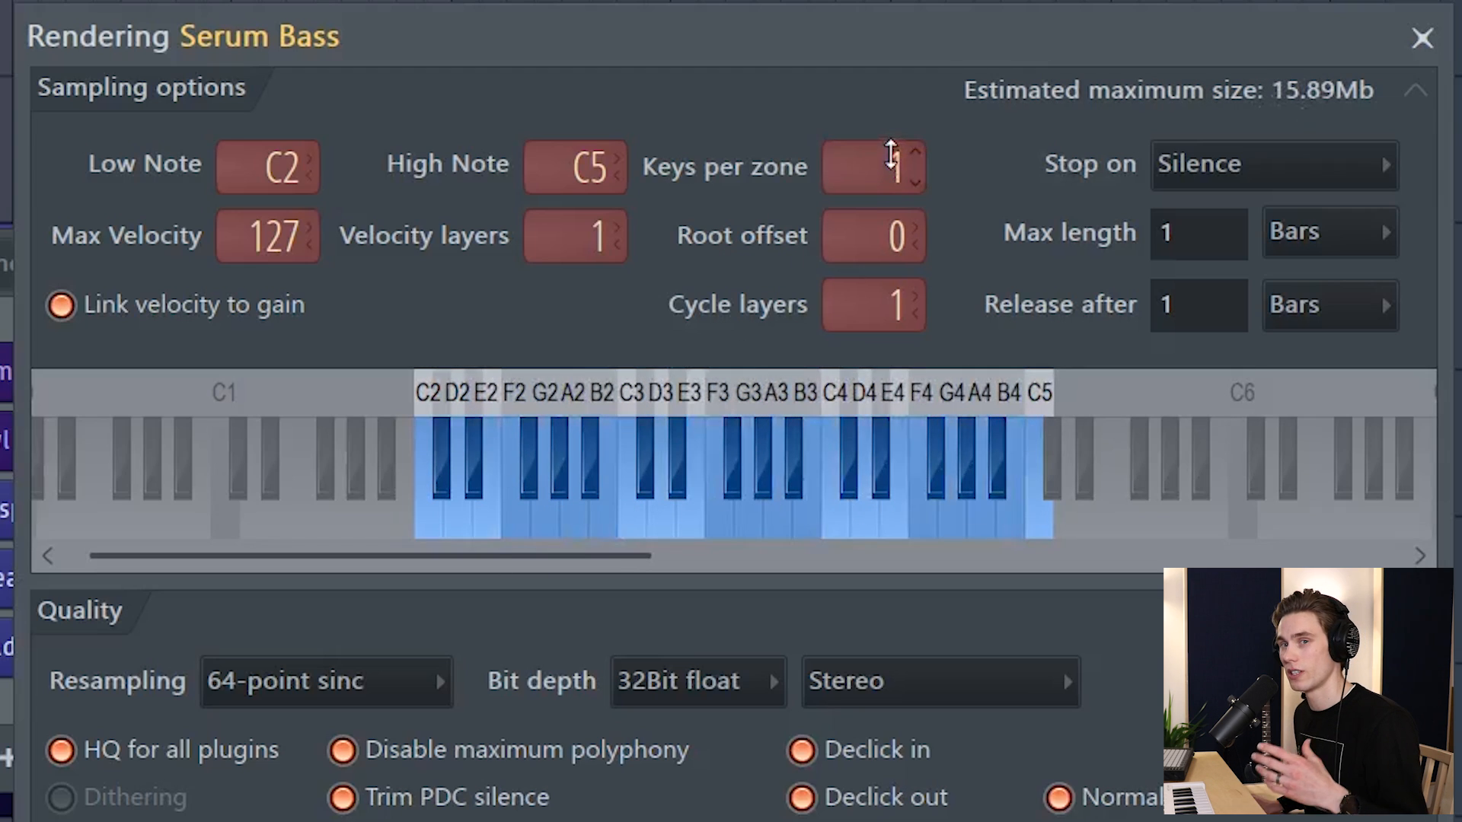
pyautogui.moveTo(825, 596)
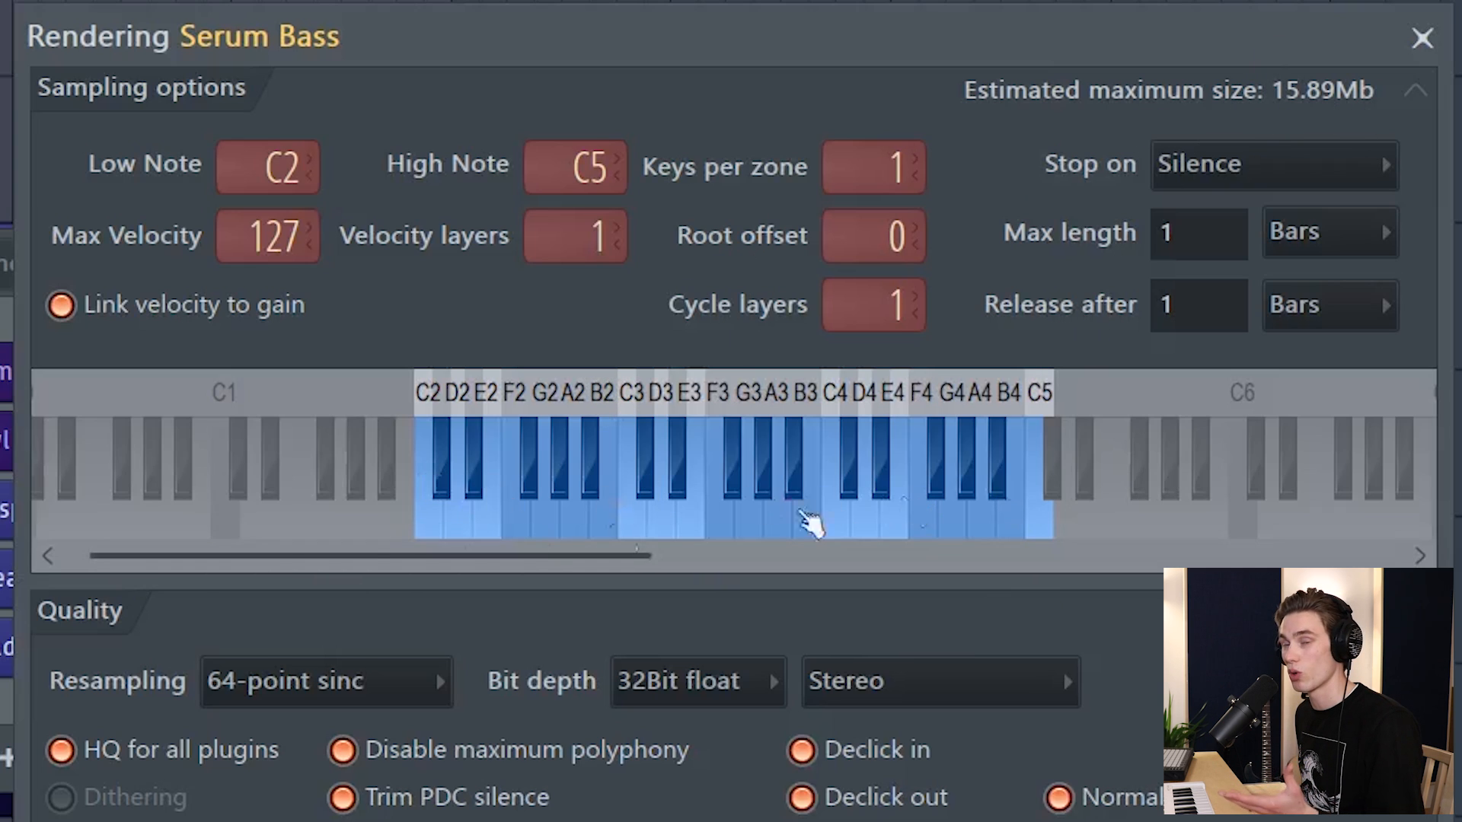
pyautogui.click(914, 154)
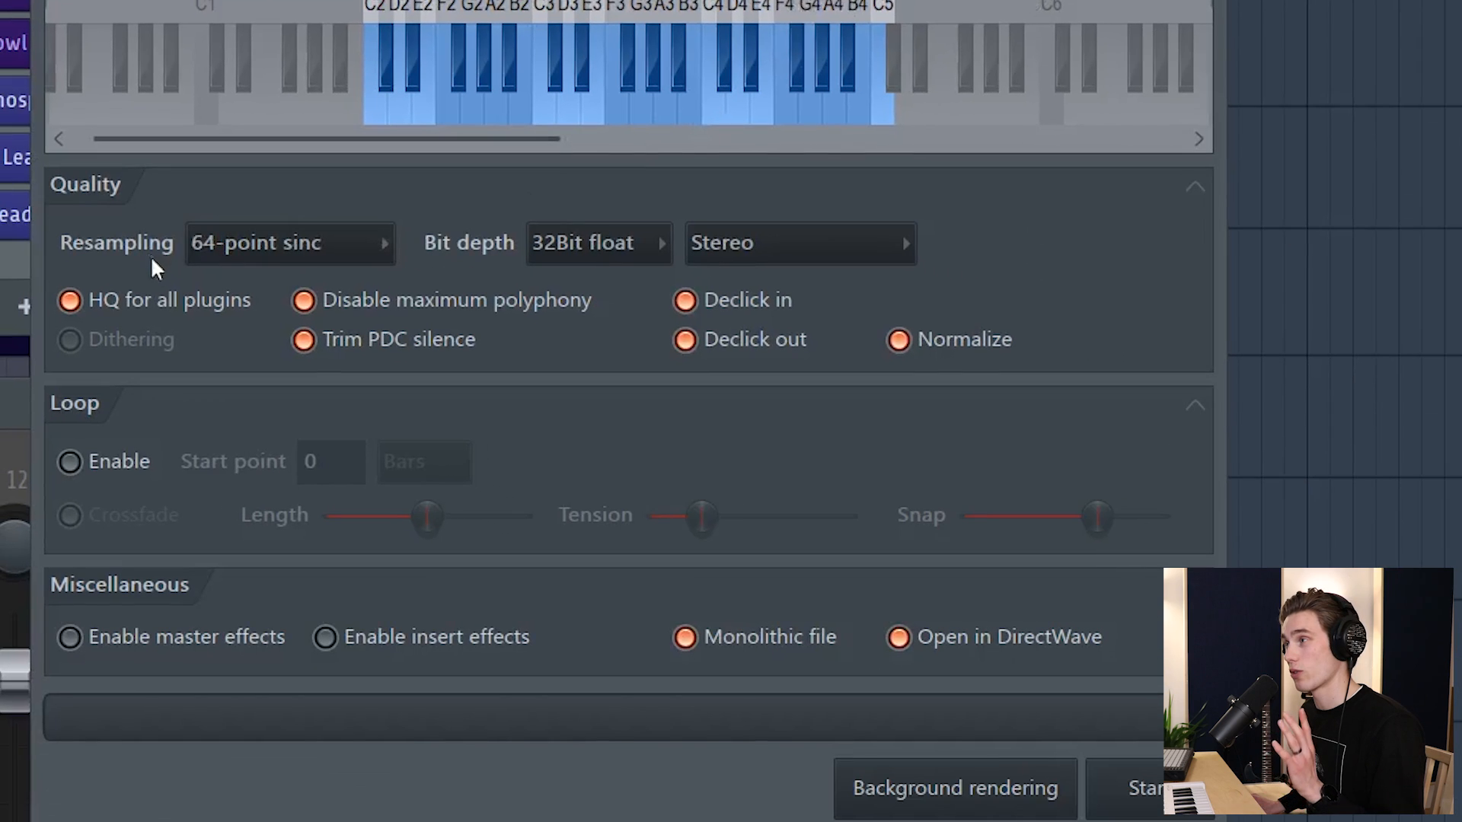
# Step: Set resampling to 128-point sinc, keep 32Bit float depth, and review the stereo/mono options
pyautogui.click(289, 243)
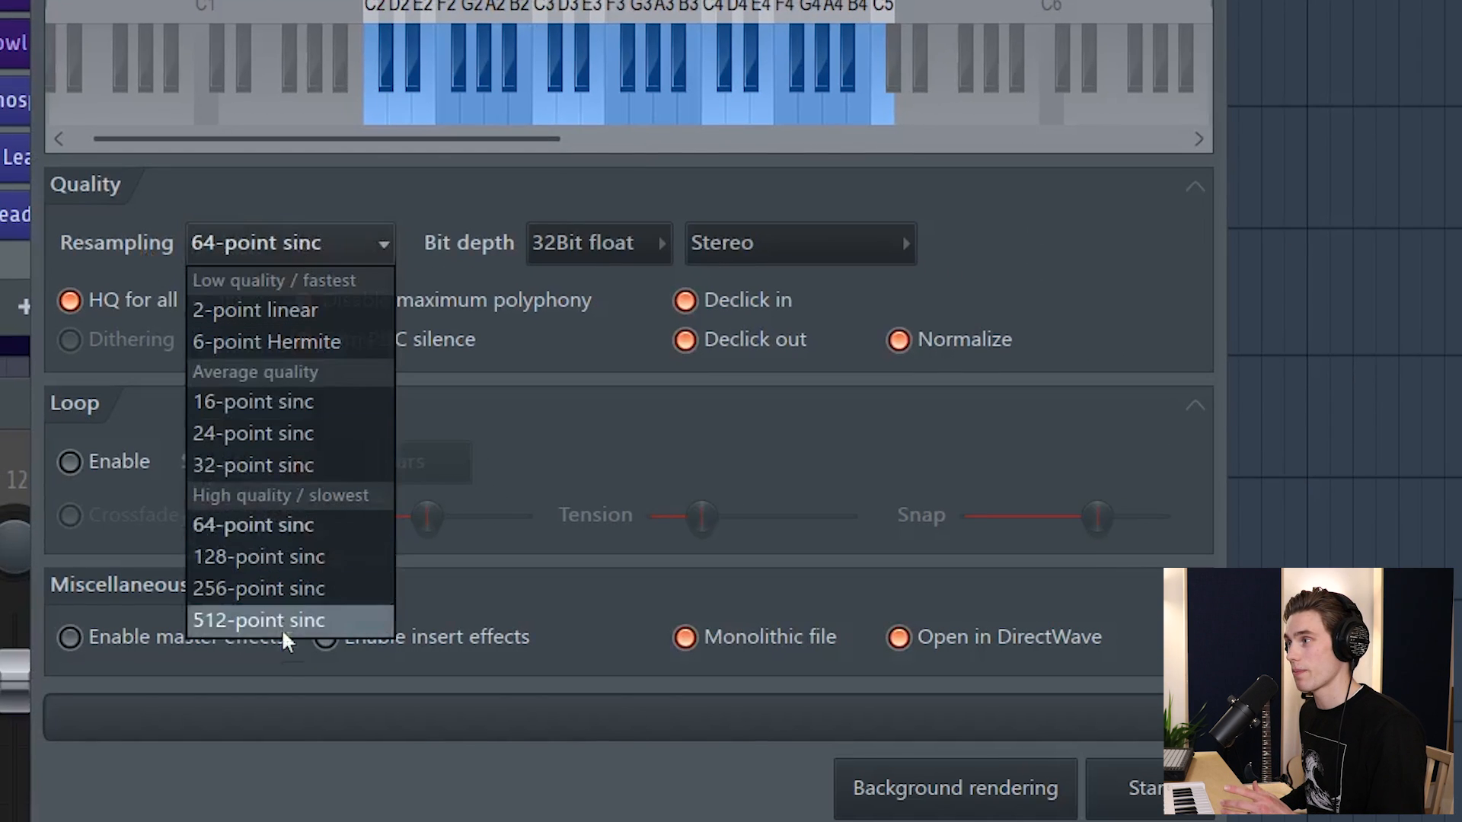
pyautogui.moveTo(289, 588)
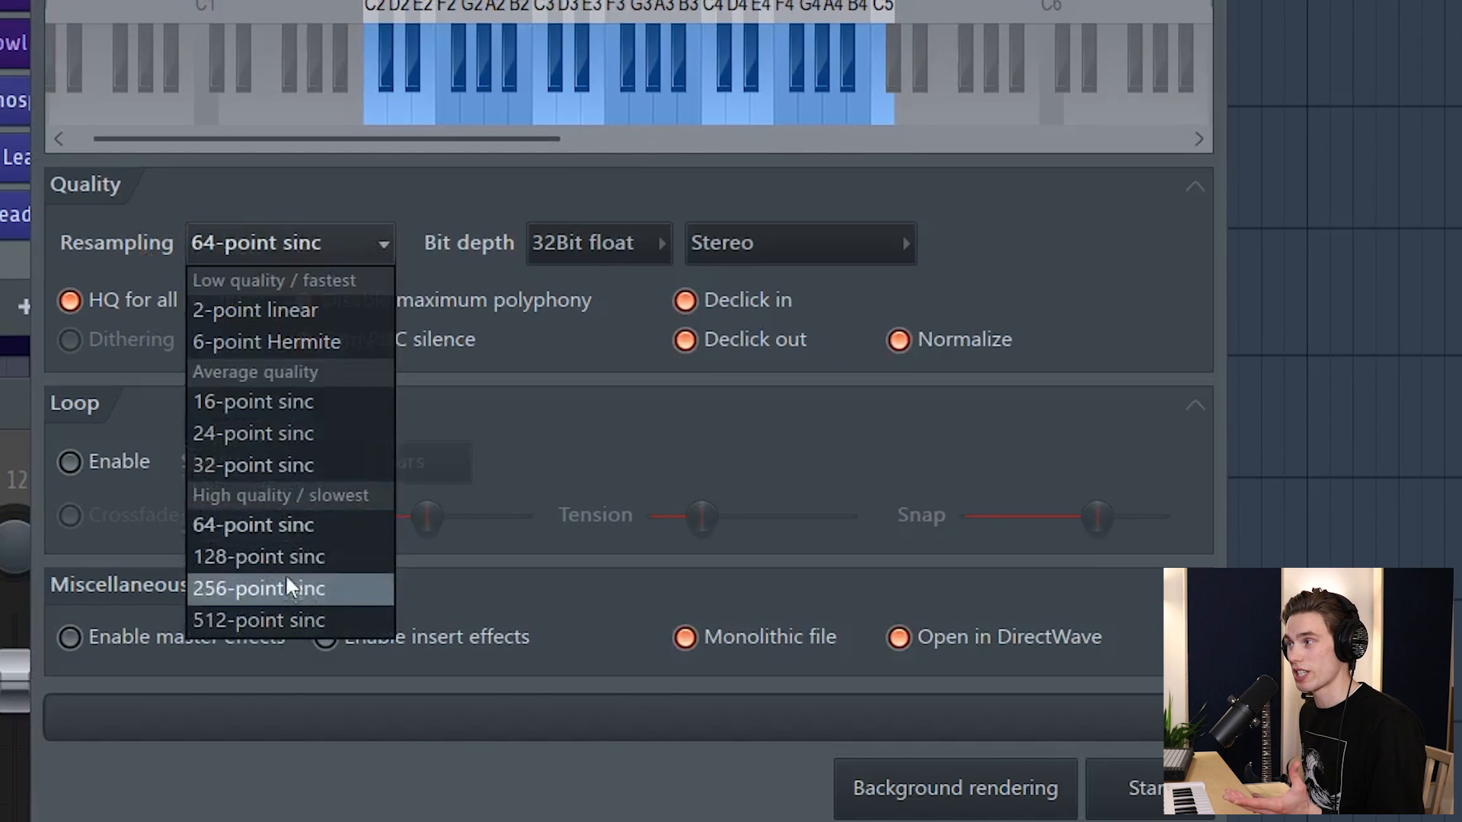
pyautogui.click(259, 556)
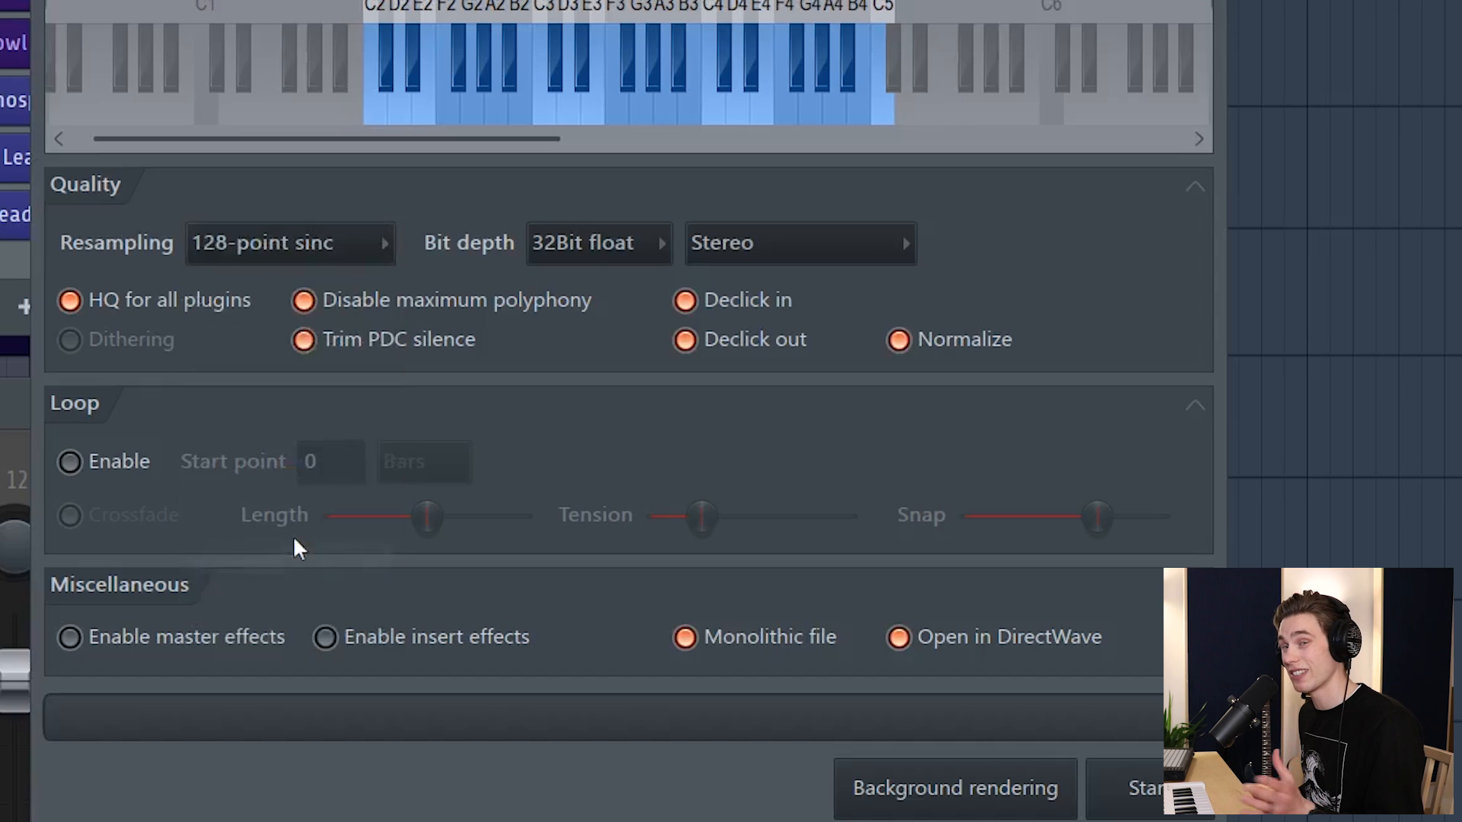
pyautogui.click(597, 242)
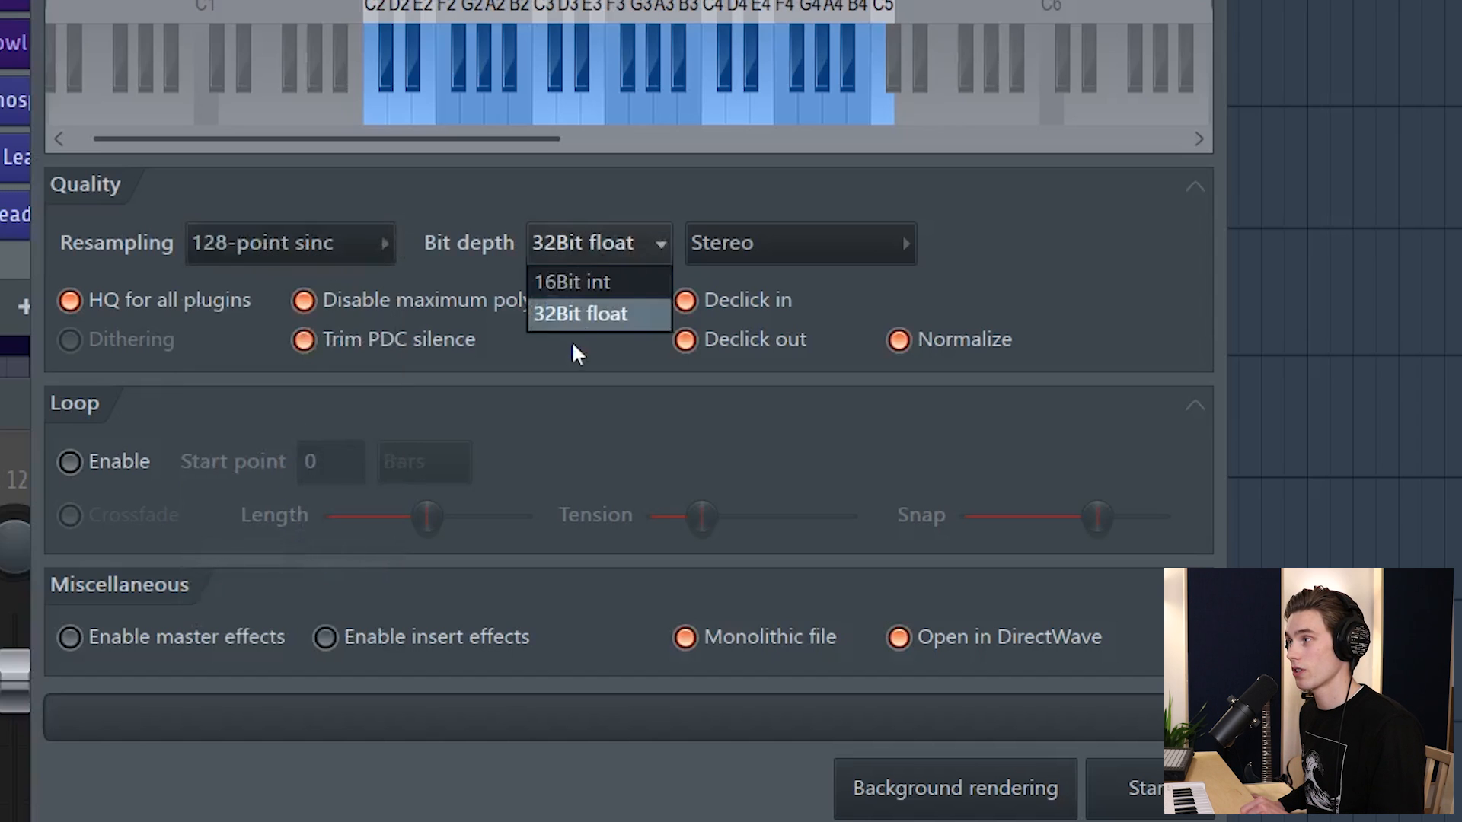
pyautogui.click(580, 313)
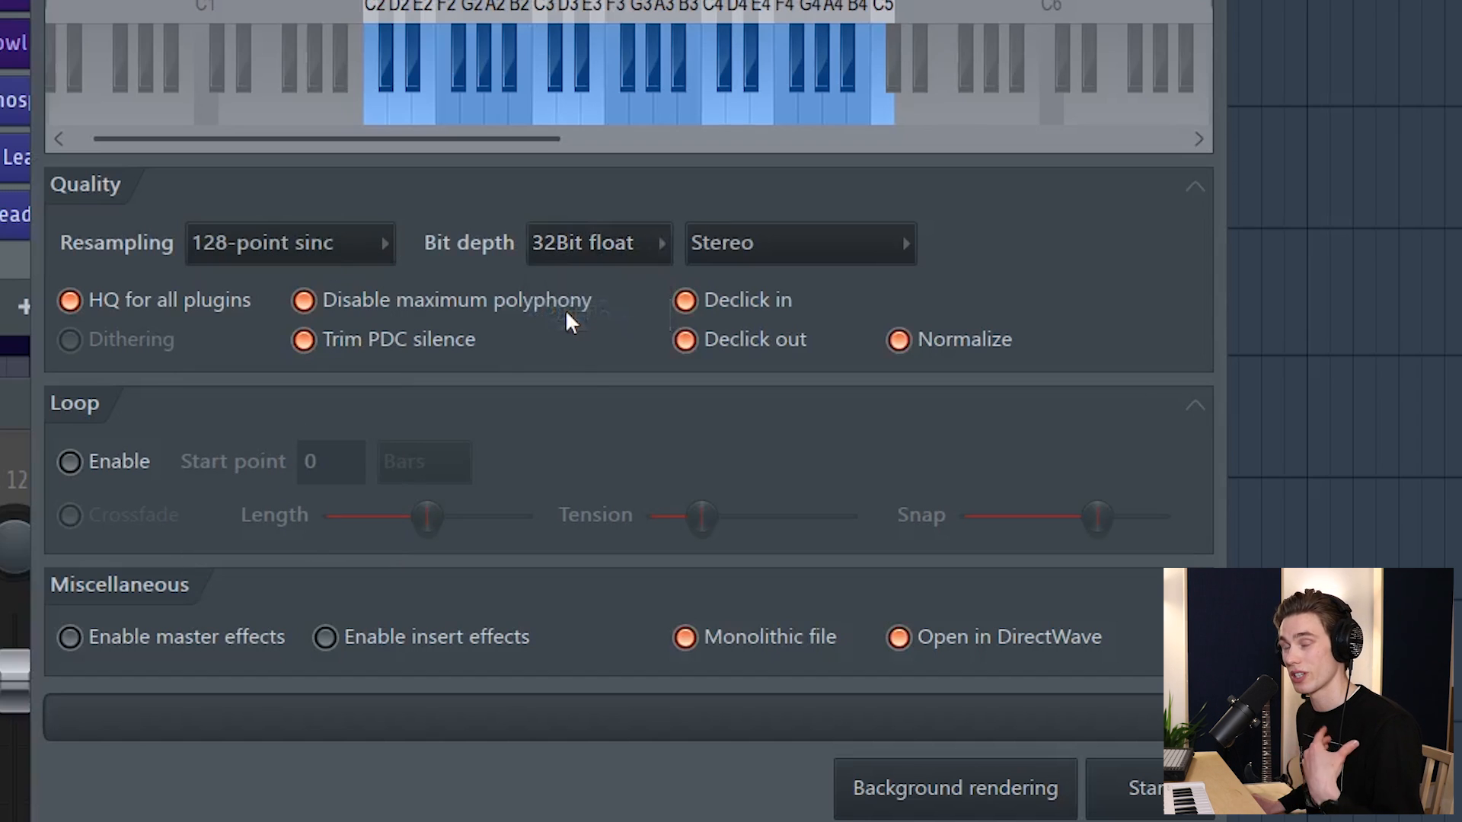
pyautogui.click(796, 242)
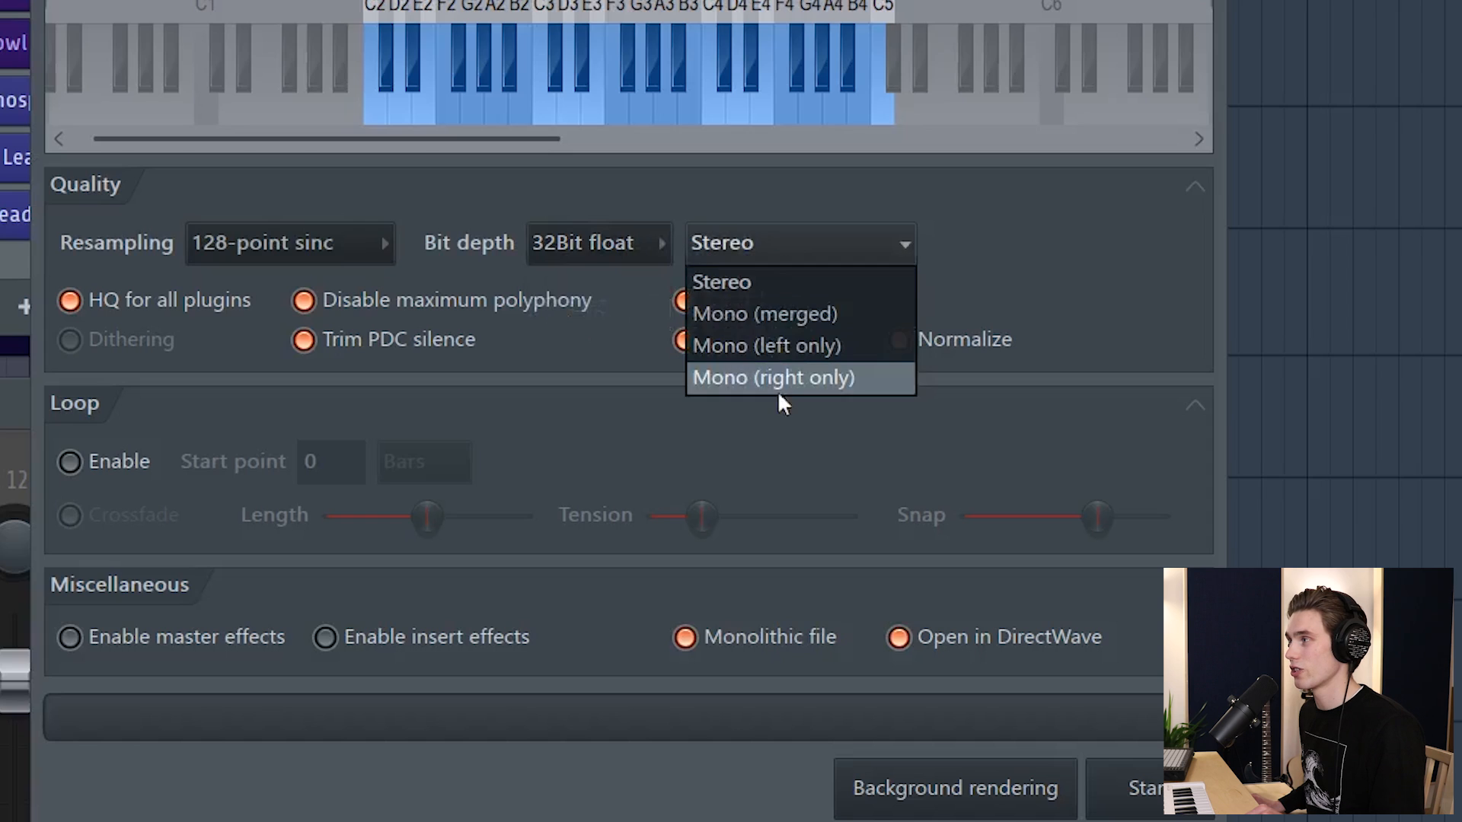
pyautogui.moveTo(771, 283)
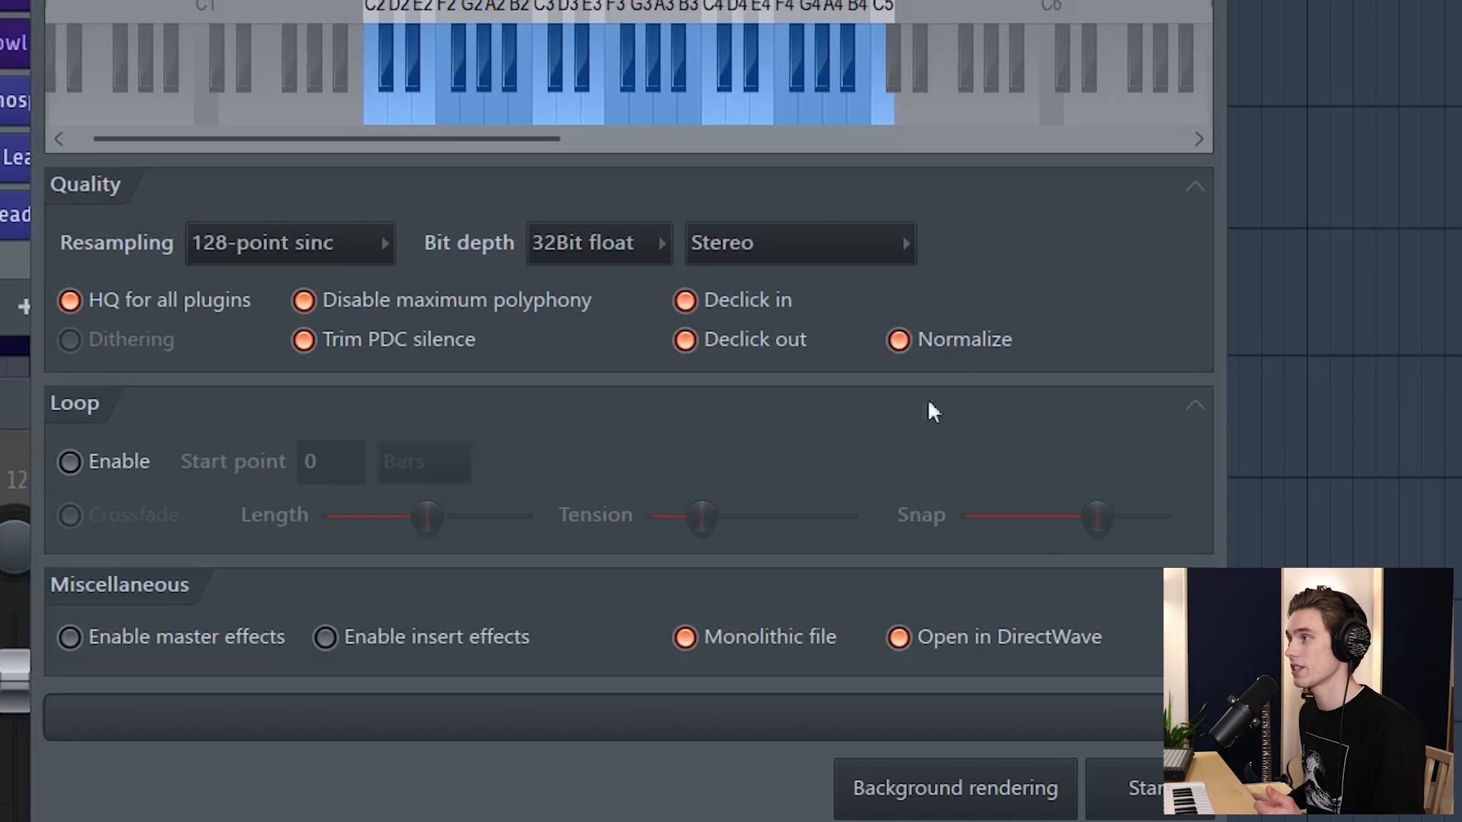
pyautogui.moveTo(818, 513)
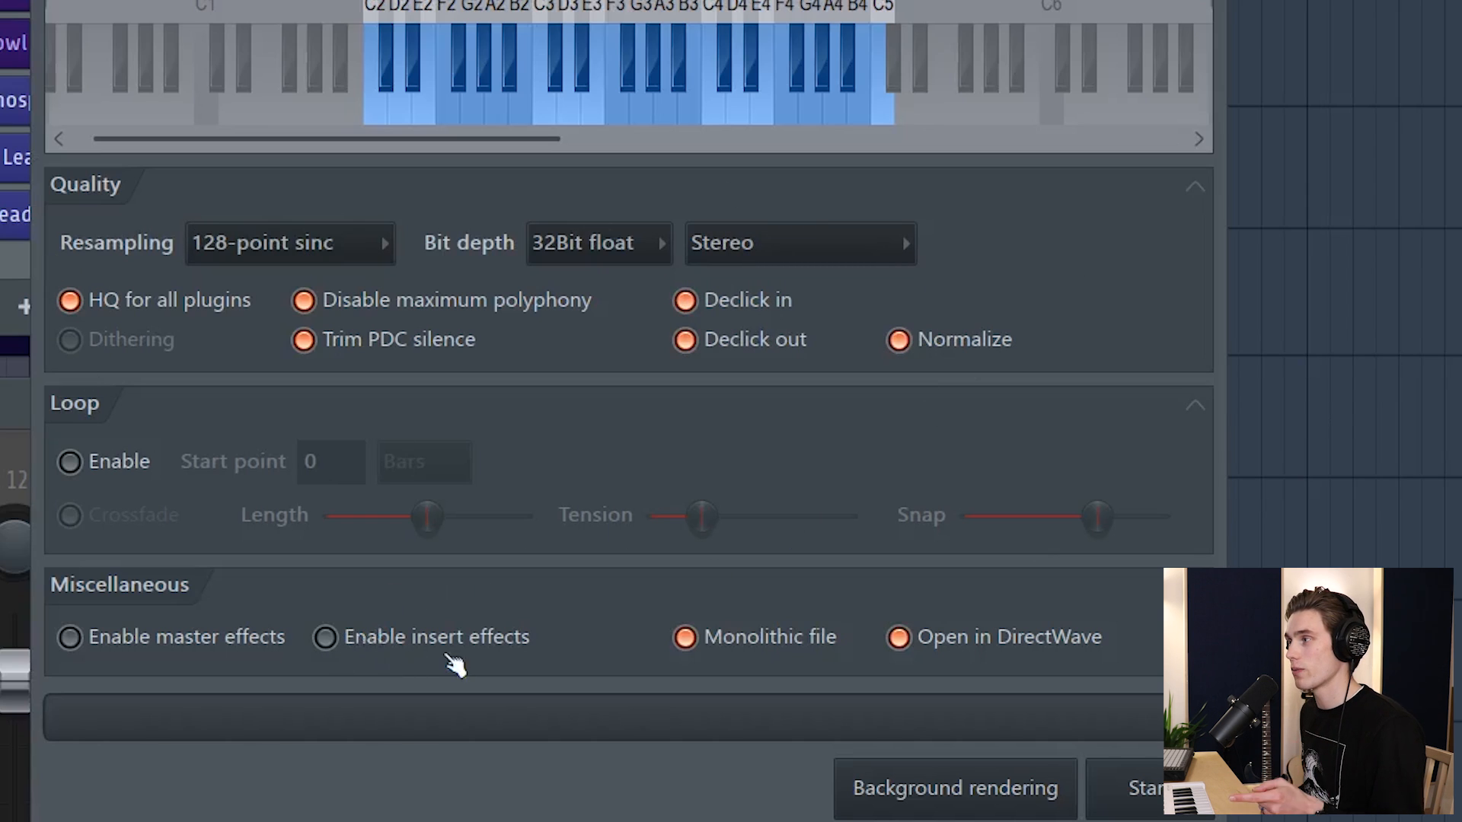
pyautogui.moveTo(425, 653)
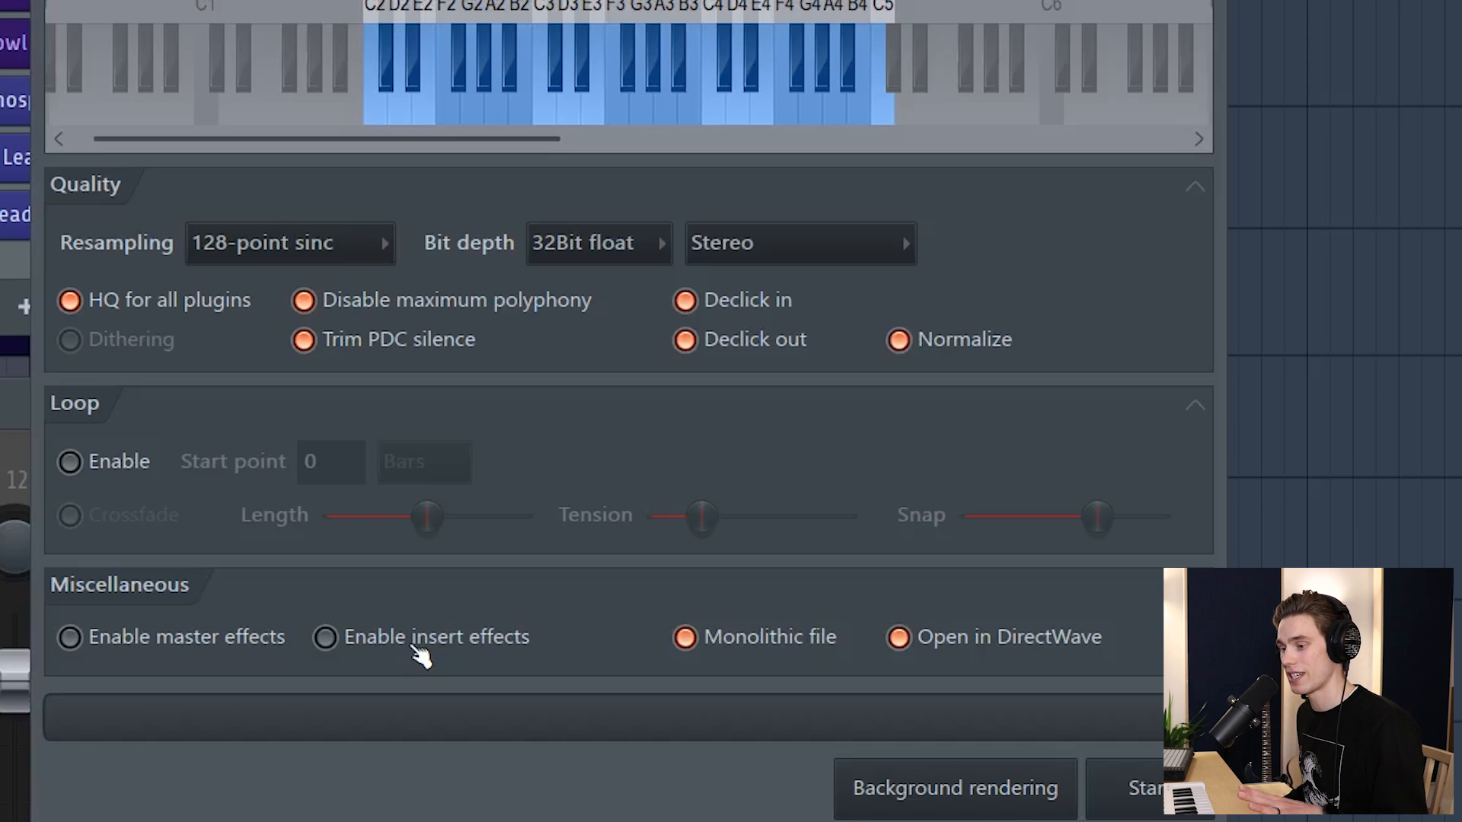
pyautogui.moveTo(415, 653)
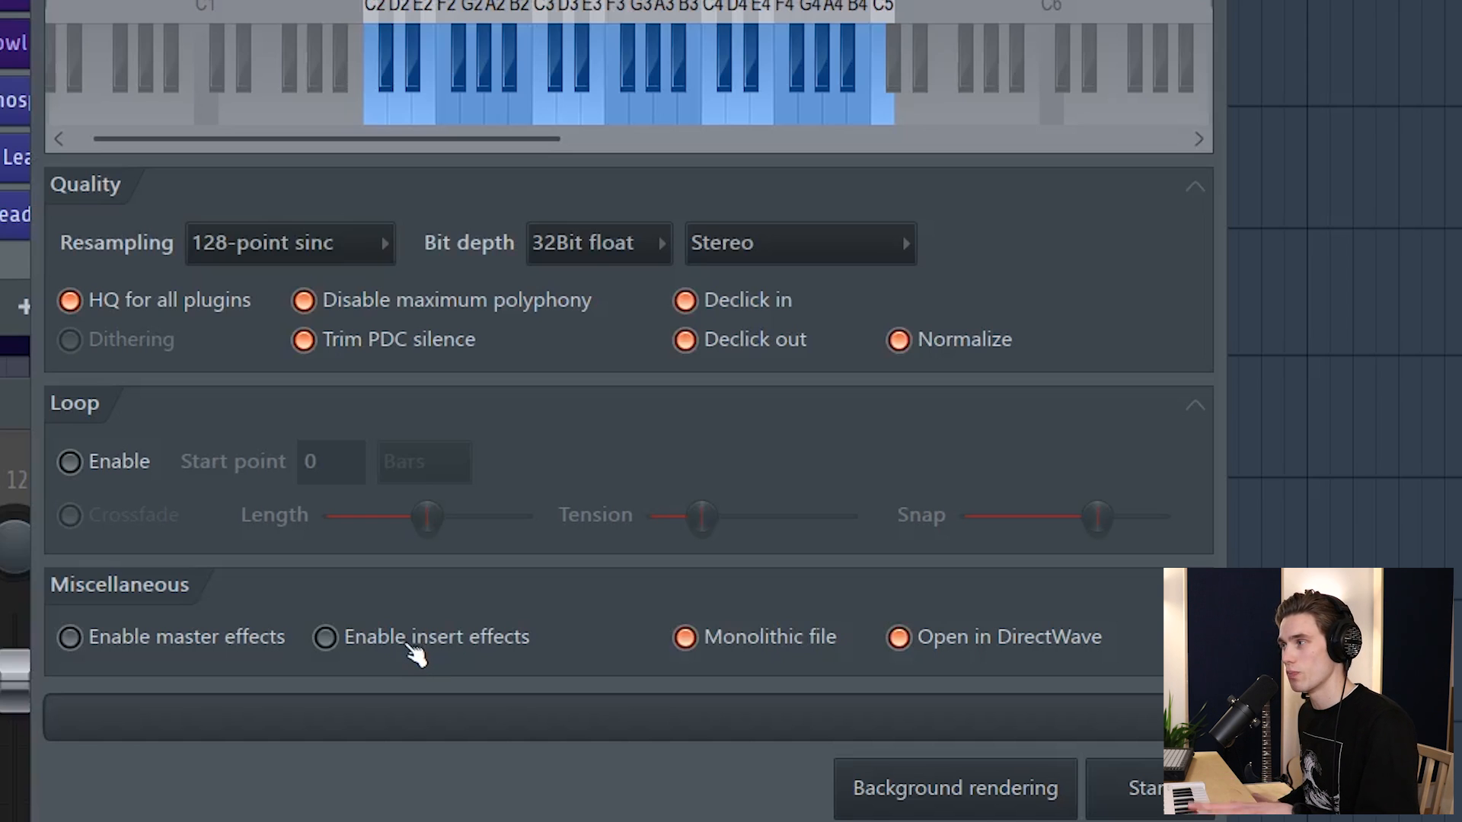
pyautogui.moveTo(340, 648)
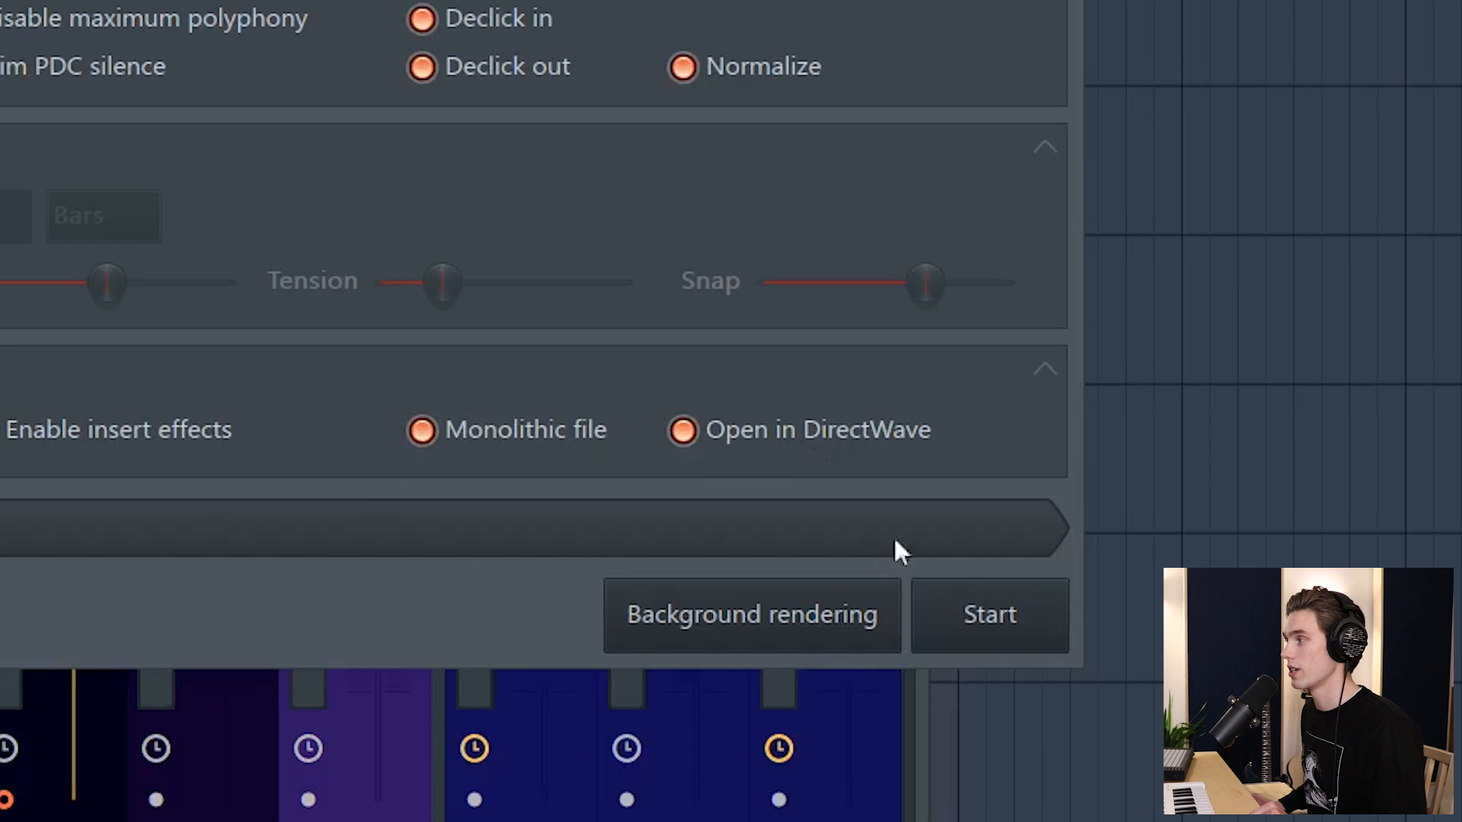
# Step: Start the render so Serum Deep Bass 2 opens in DirectWave with its sampled zones
pyautogui.click(988, 614)
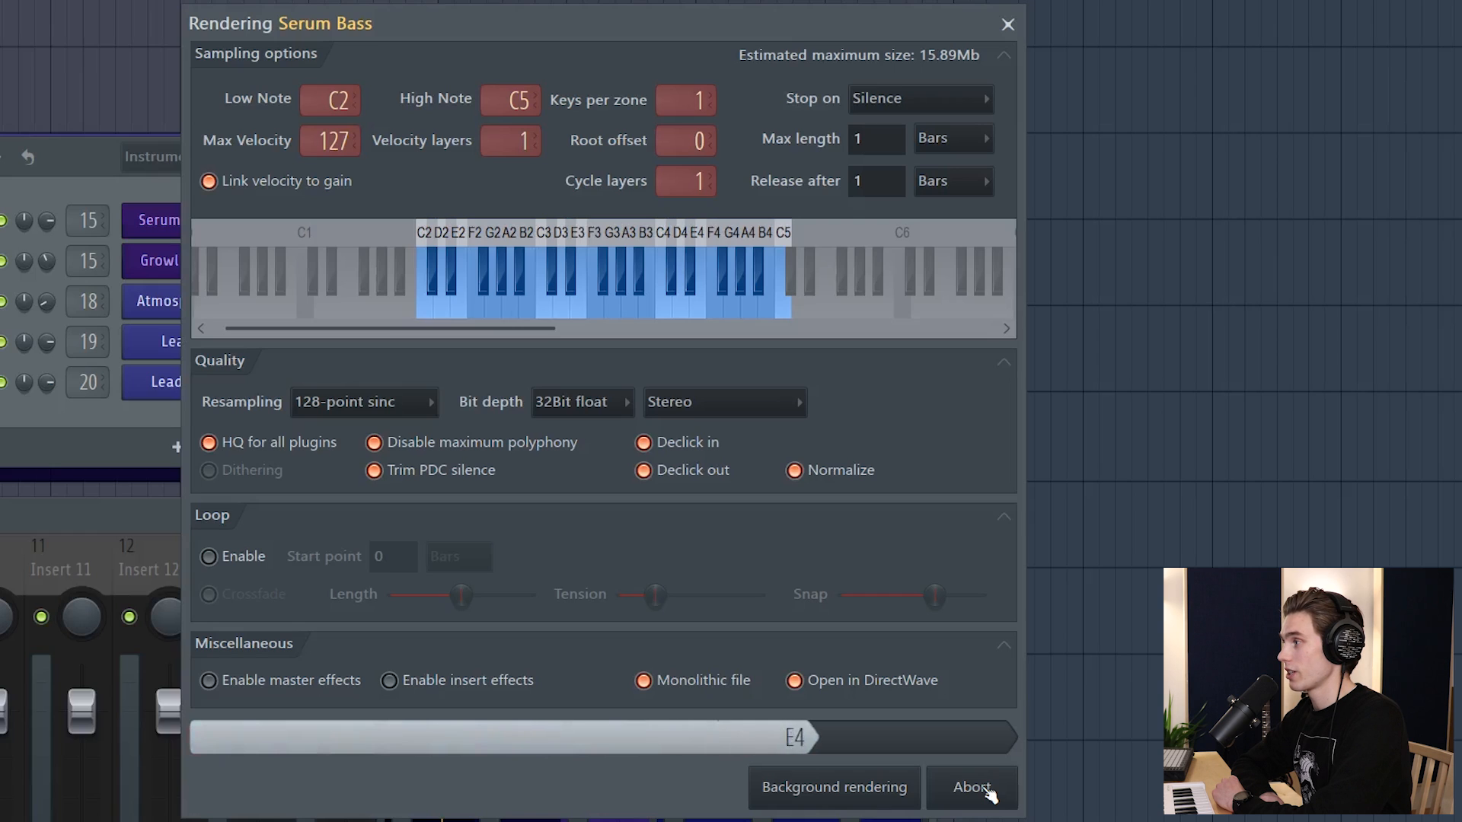
pyautogui.click(970, 786)
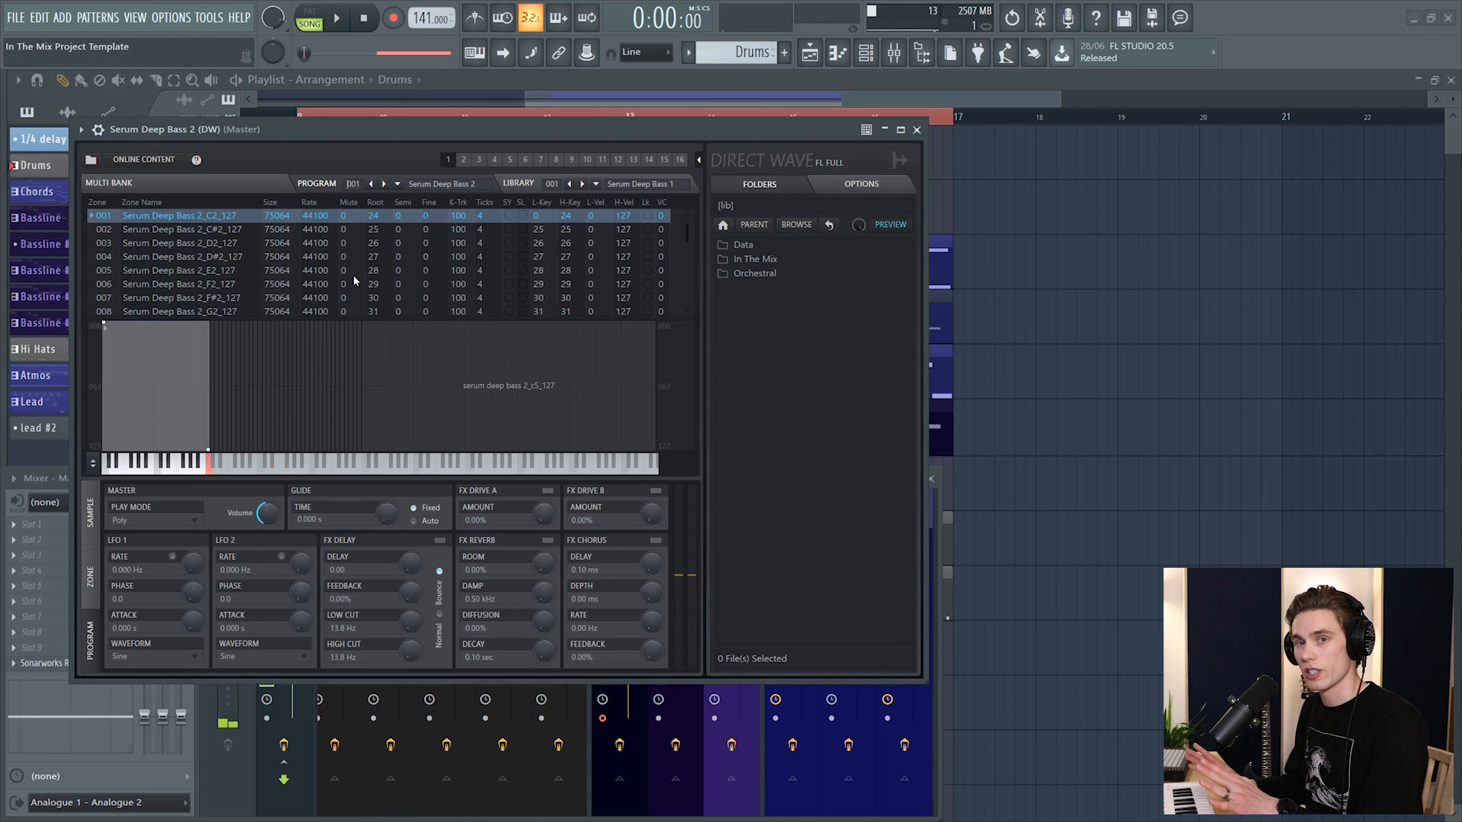
pyautogui.moveTo(360, 146)
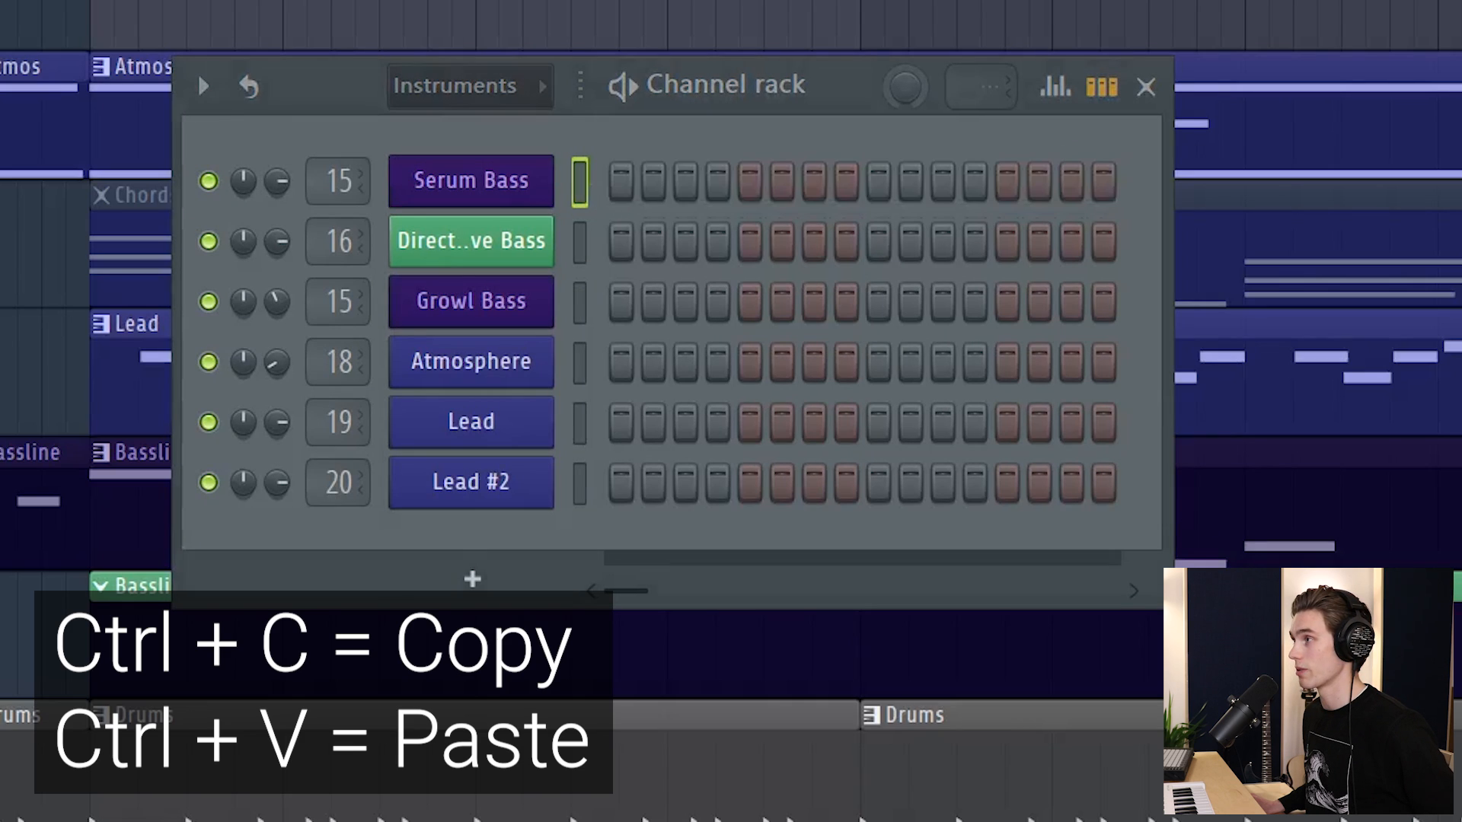
# Step: Choose Direct Wave Bass as the channel playing the copied Bassline 2 pattern
pyautogui.click(580, 242)
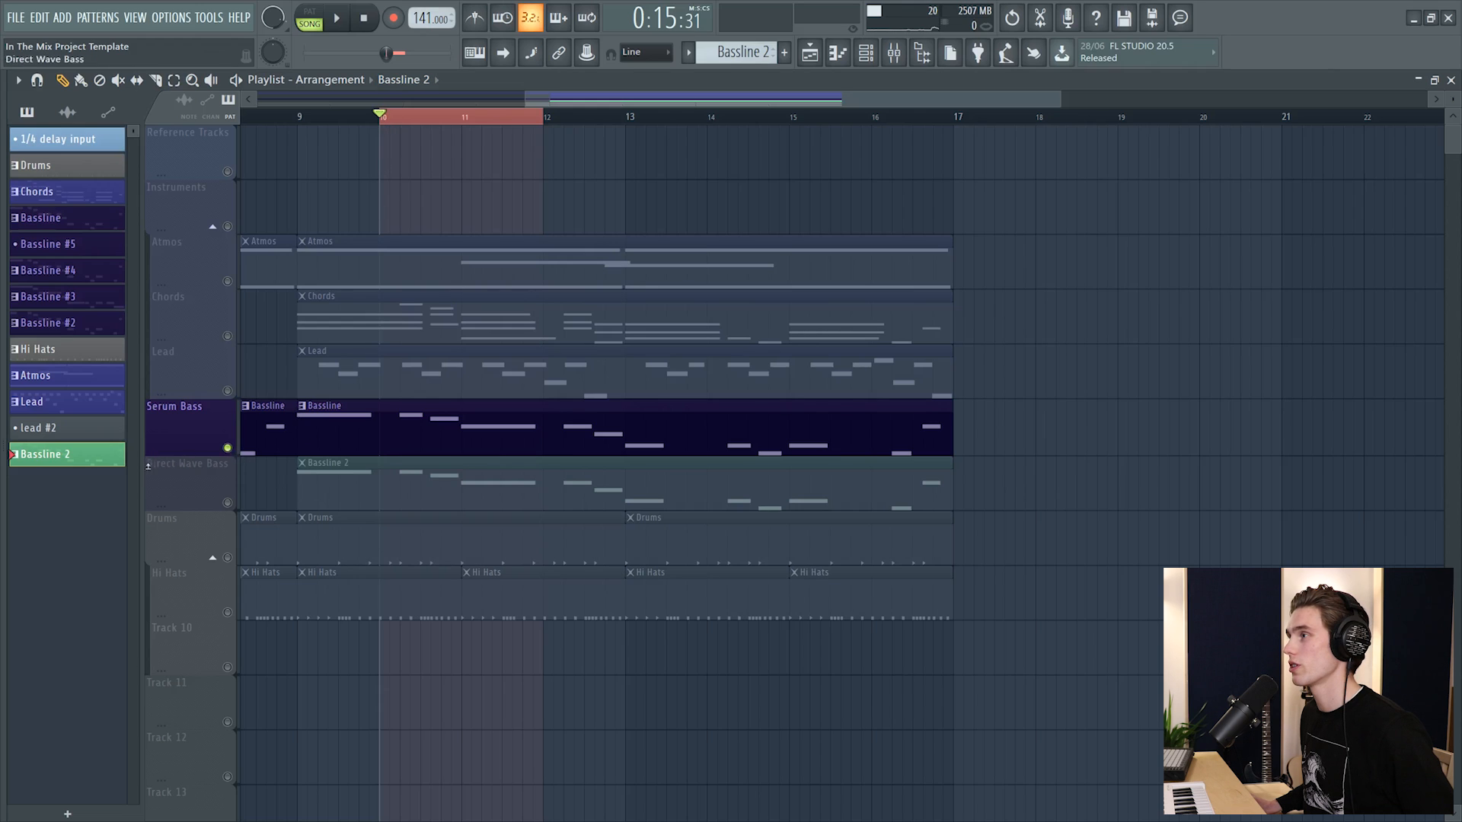
# Step: Mute Serum Bass so only Direct Wave Bass plays Bassline 2, then close the DirectWave window
pyautogui.click(335, 17)
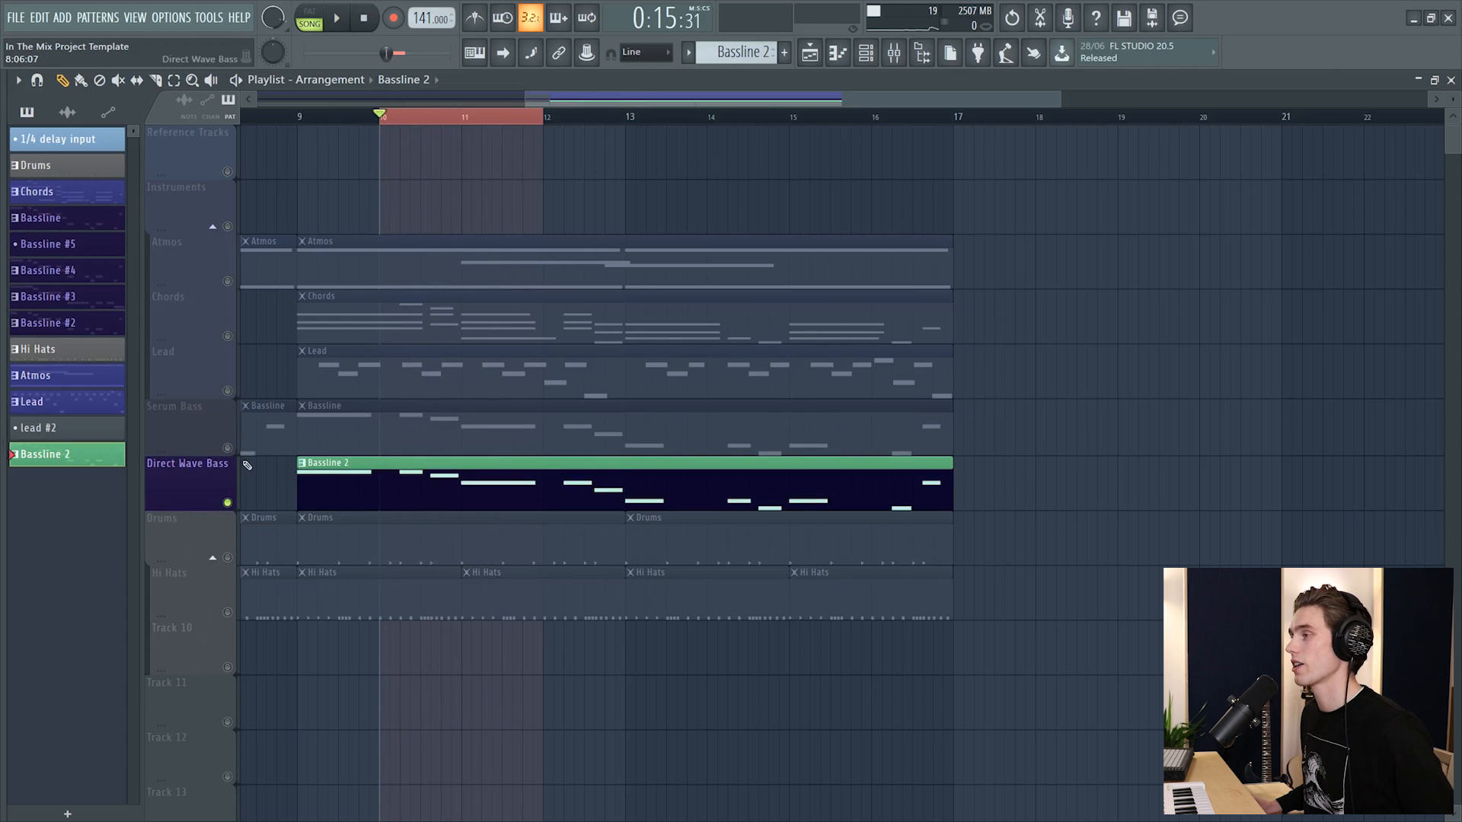
pyautogui.click(335, 17)
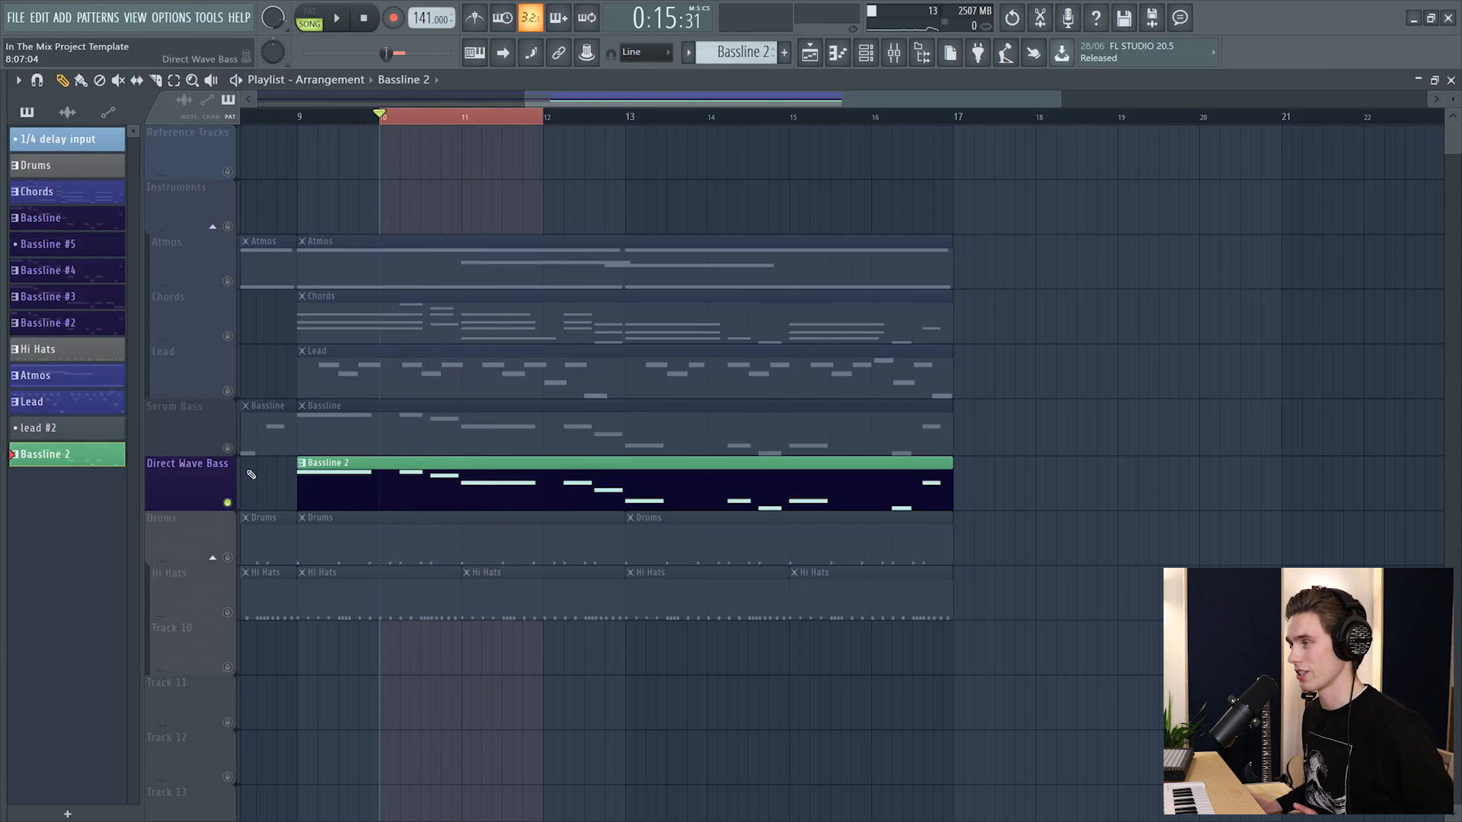
pyautogui.moveTo(367, 467)
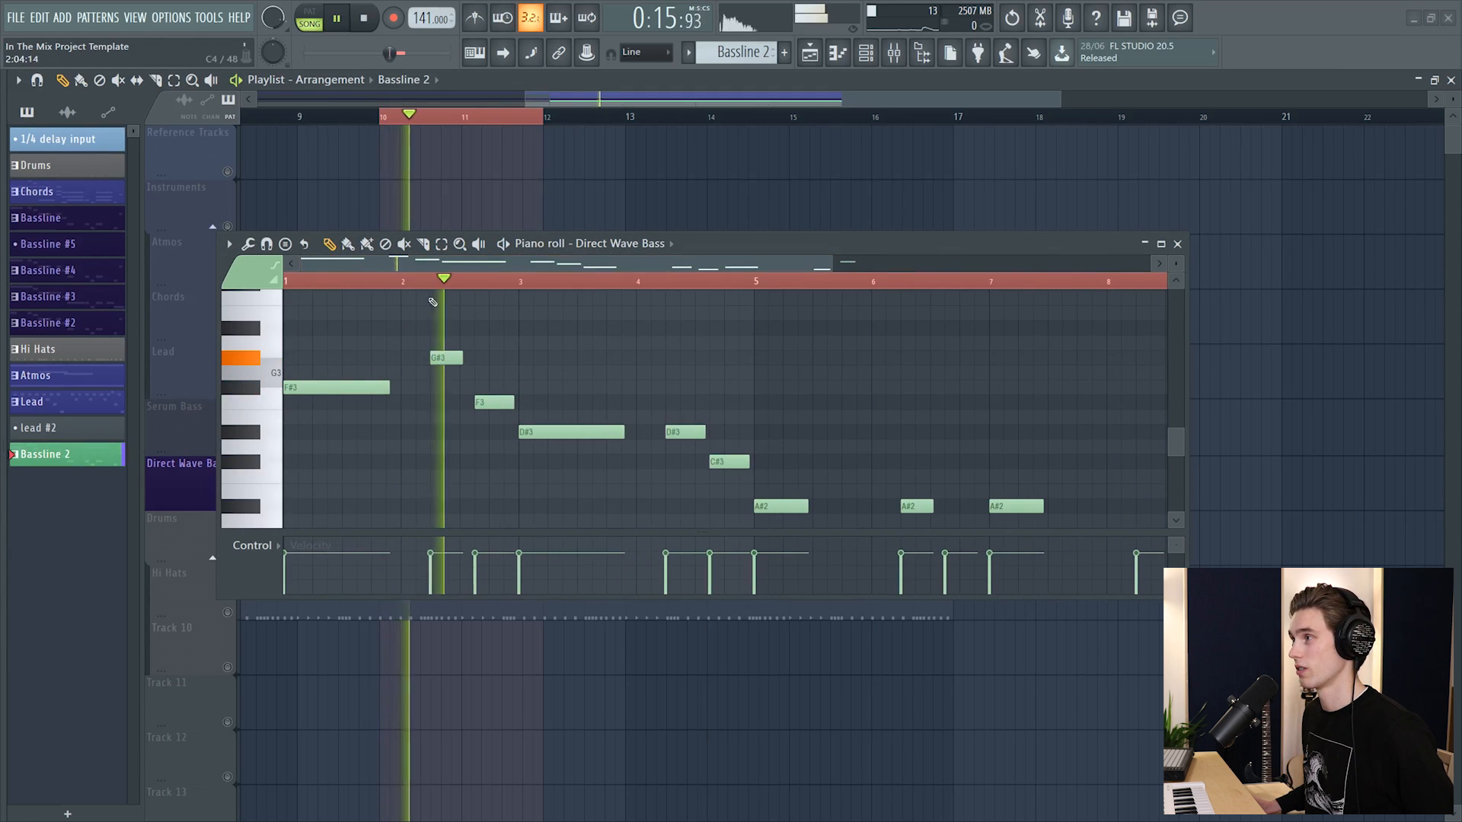
pyautogui.click(1177, 243)
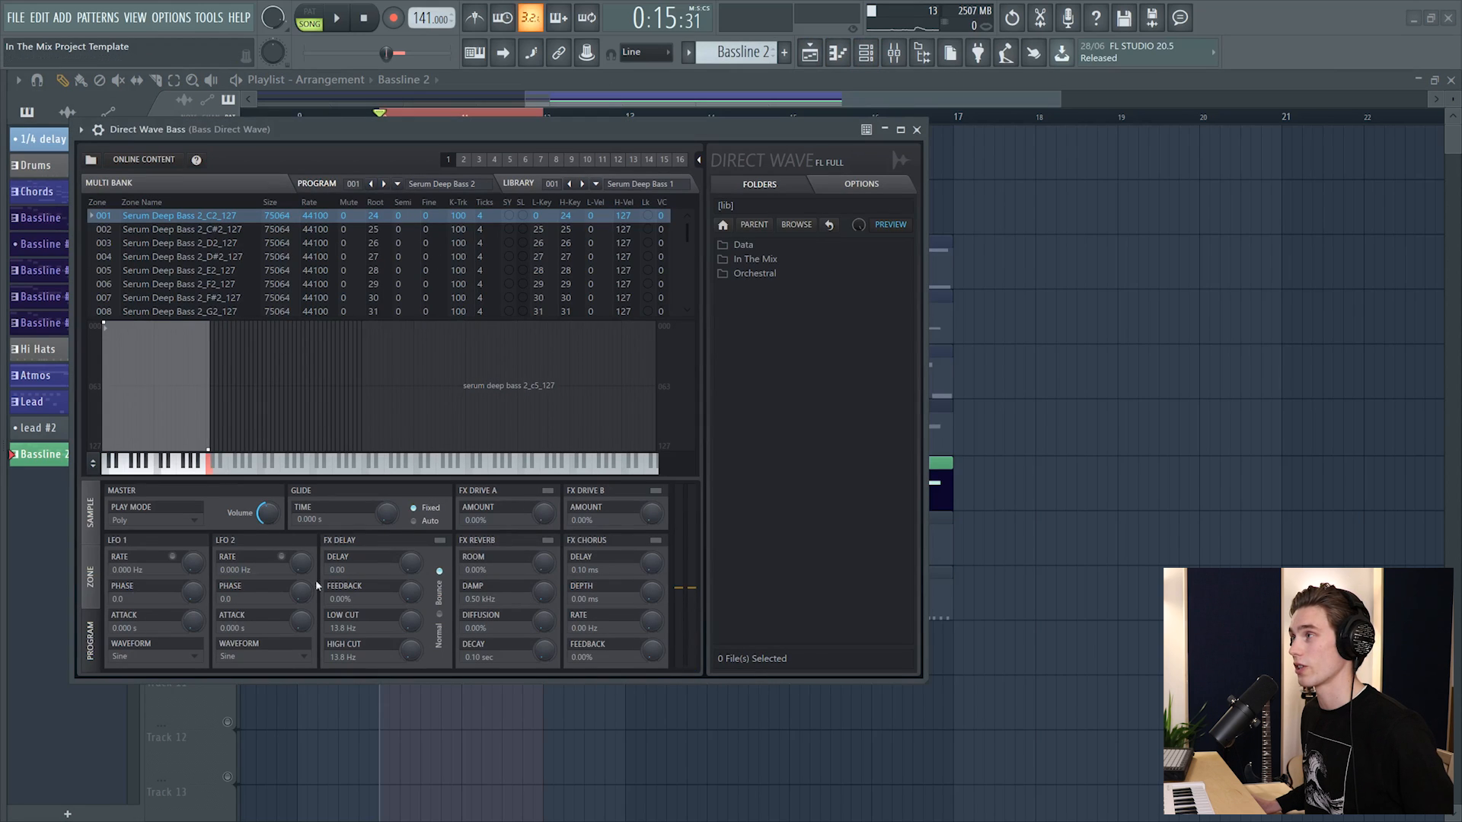
pyautogui.click(915, 127)
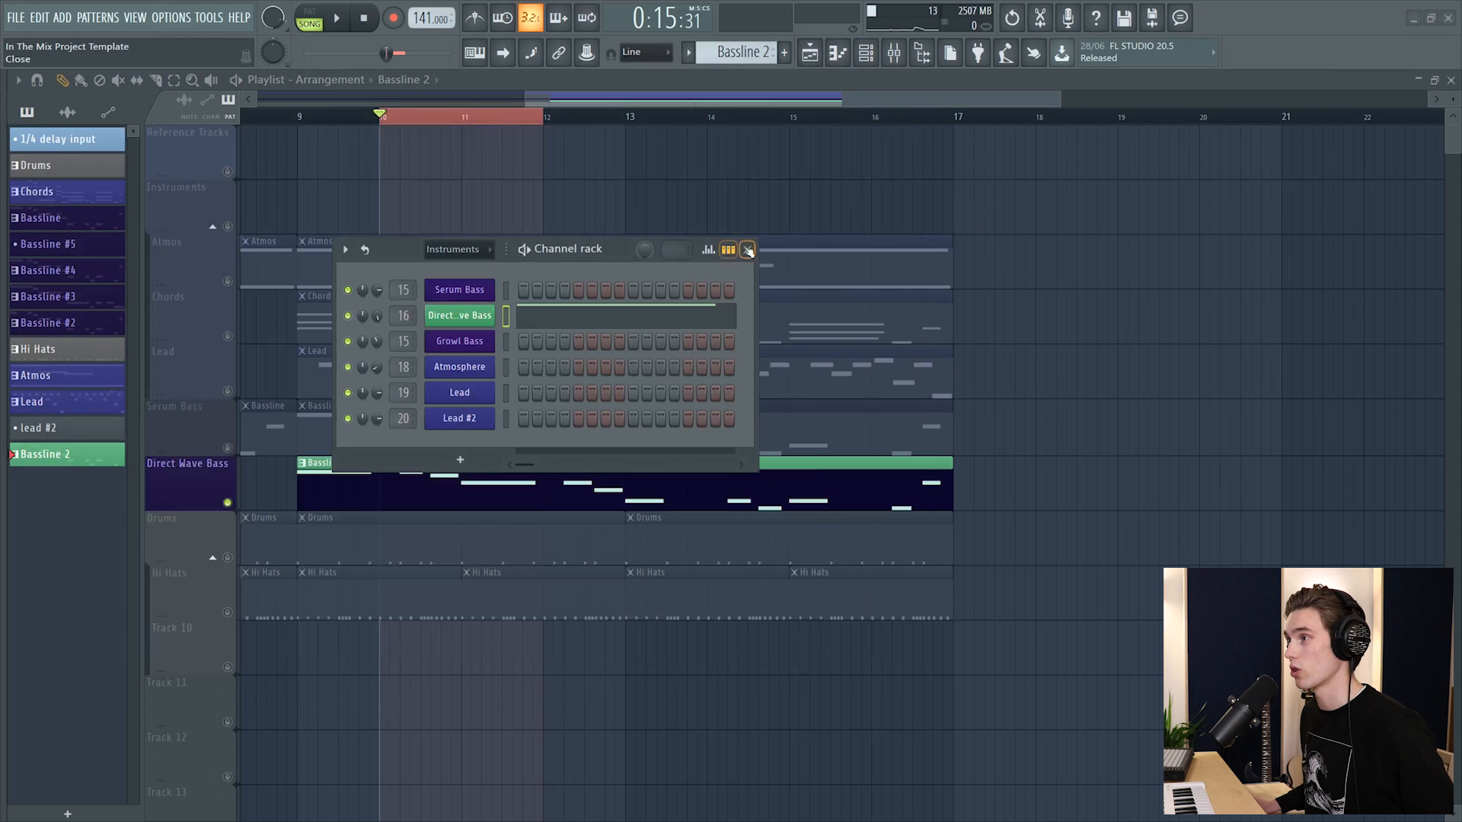
pyautogui.click(746, 248)
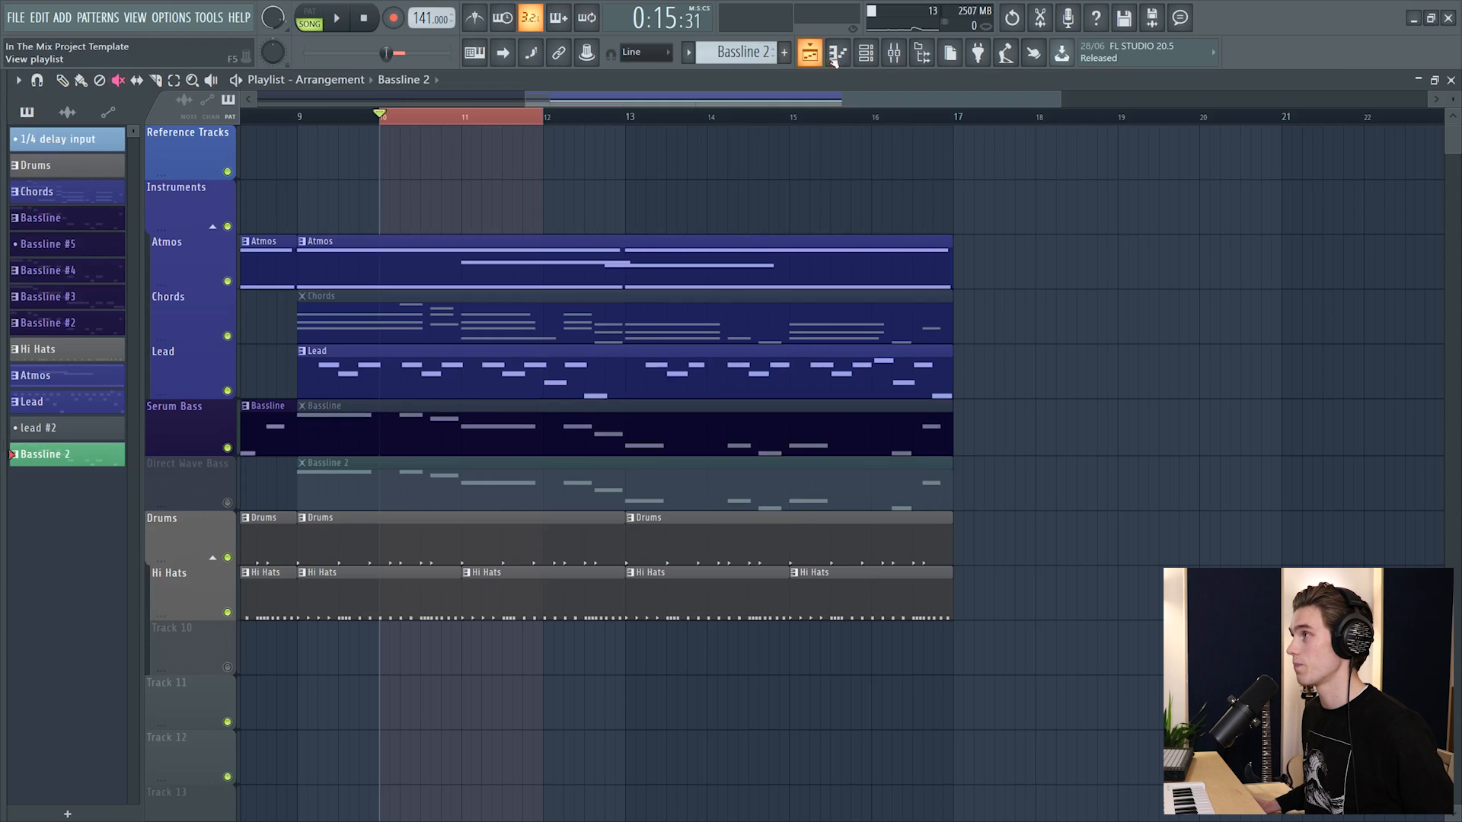
pyautogui.click(808, 54)
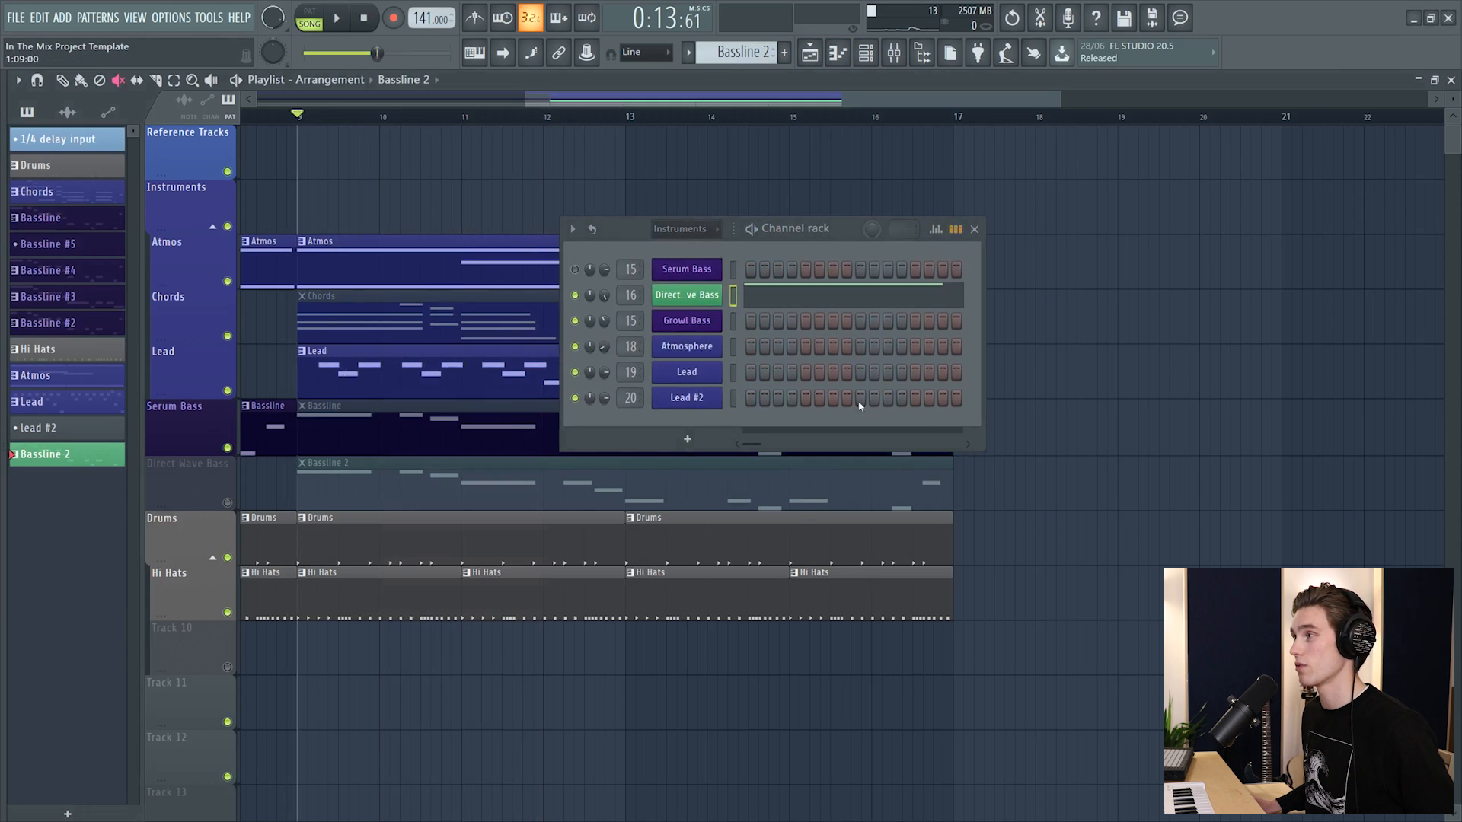
pyautogui.click(335, 17)
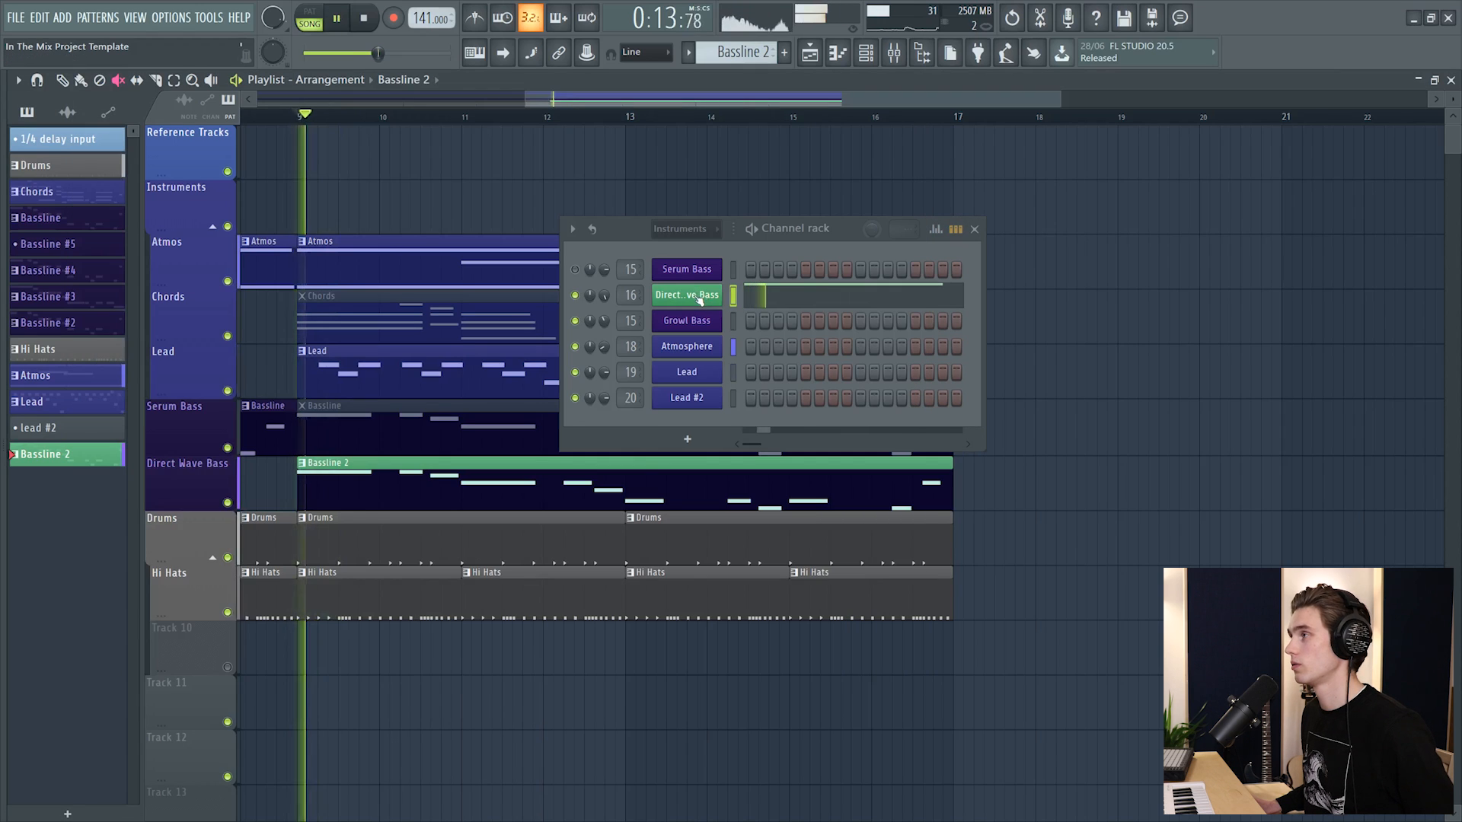
pyautogui.click(687, 294)
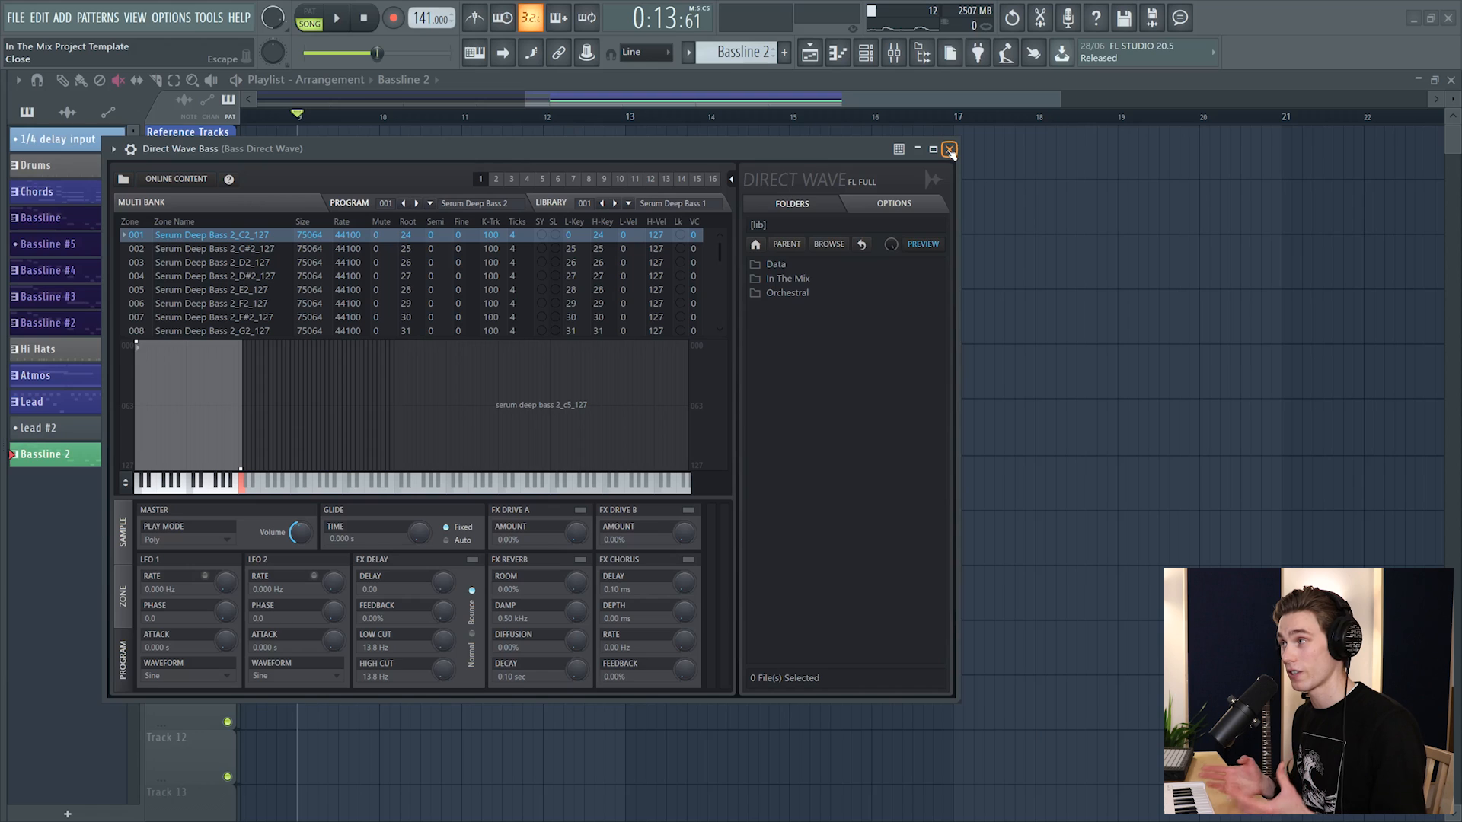
pyautogui.click(949, 150)
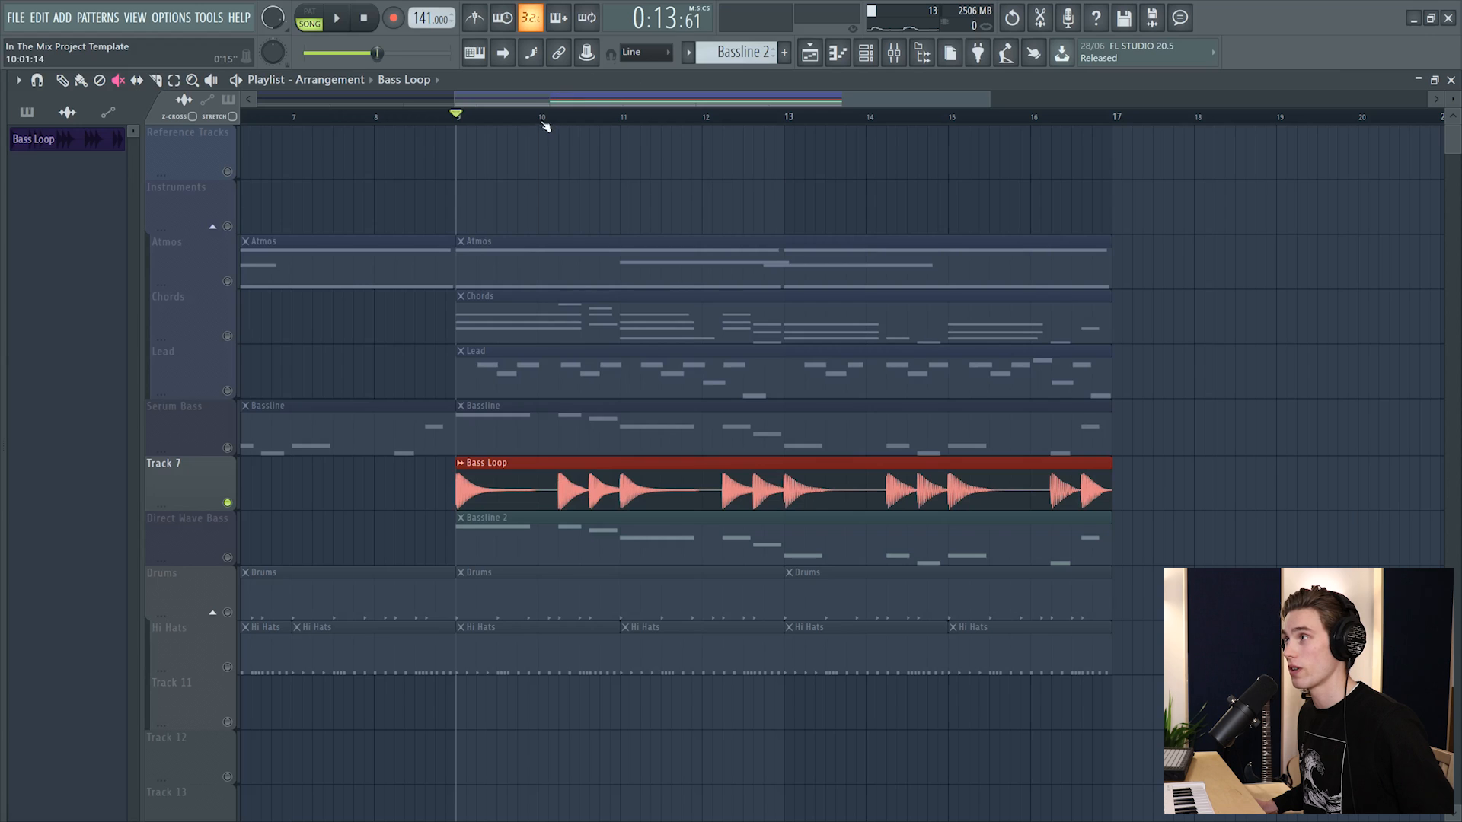
# Step: Reopen the Direct Wave Bass instrument showing its C2 sampled zone waveform
pyautogui.click(335, 16)
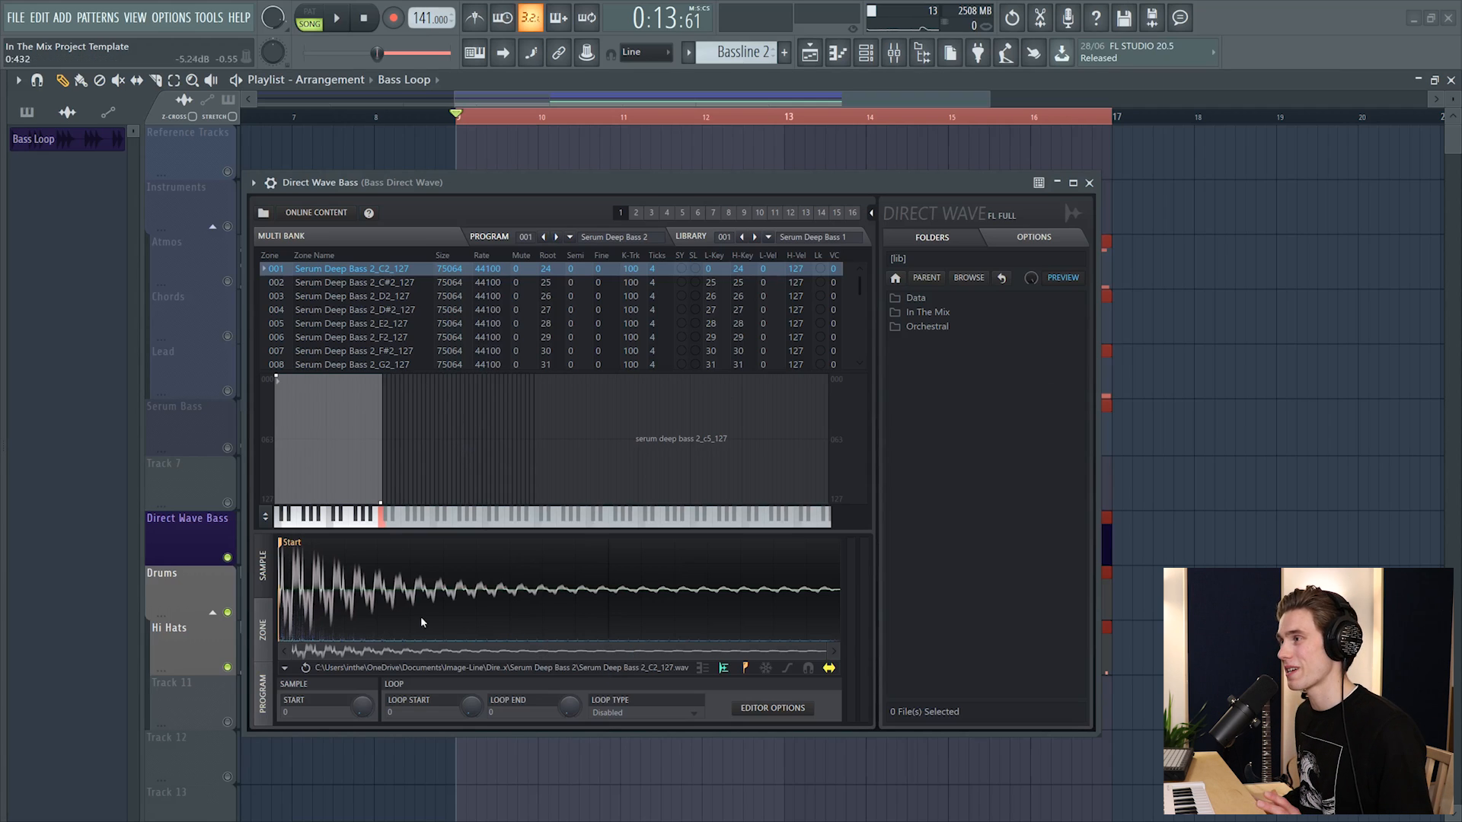
# Step: Show the Direct Wave Bass C2 zone's editor options with pitch, gain, filter, envelope and LFO settings
pyautogui.click(293, 518)
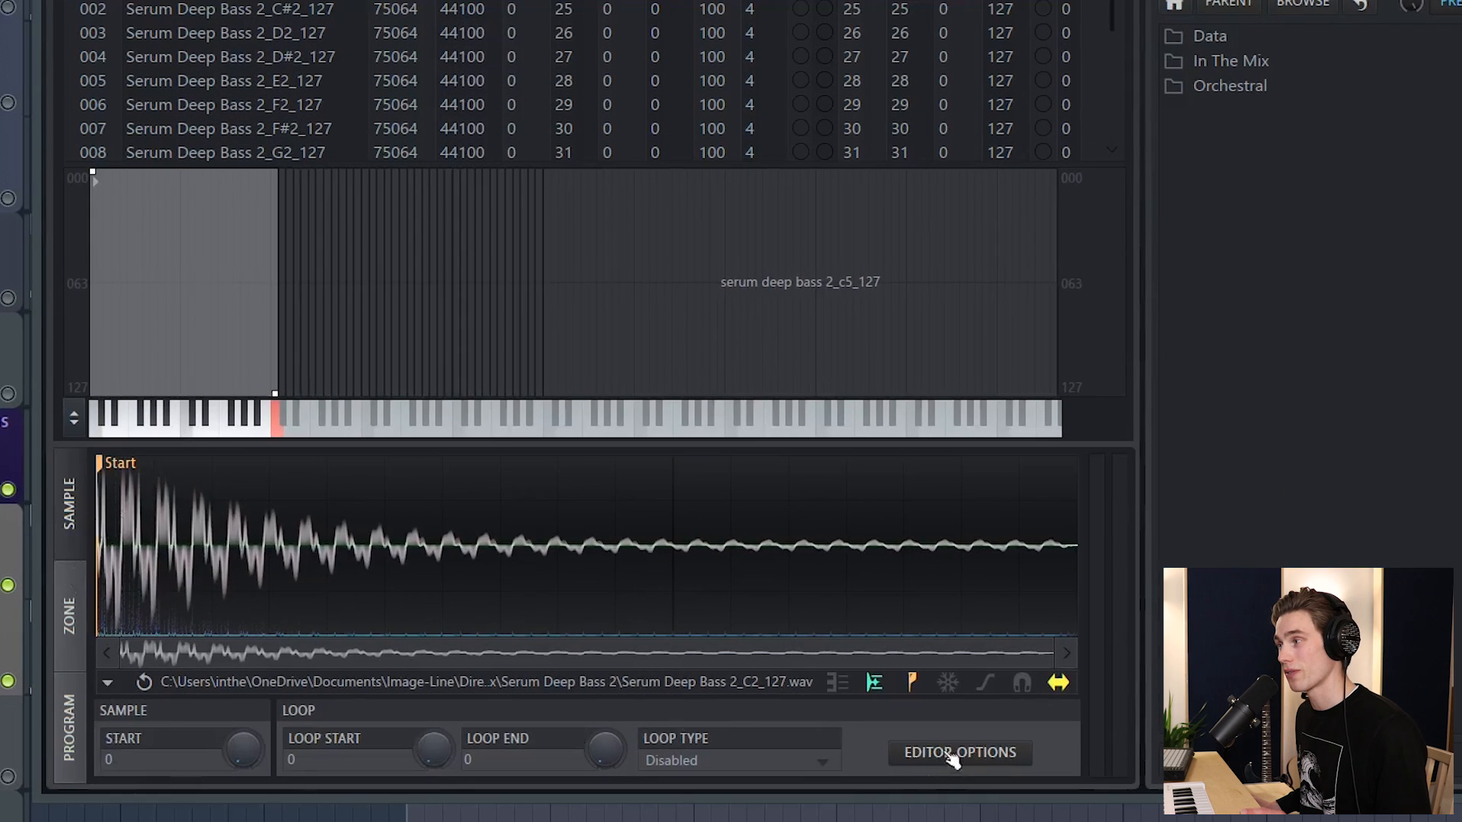
pyautogui.click(959, 752)
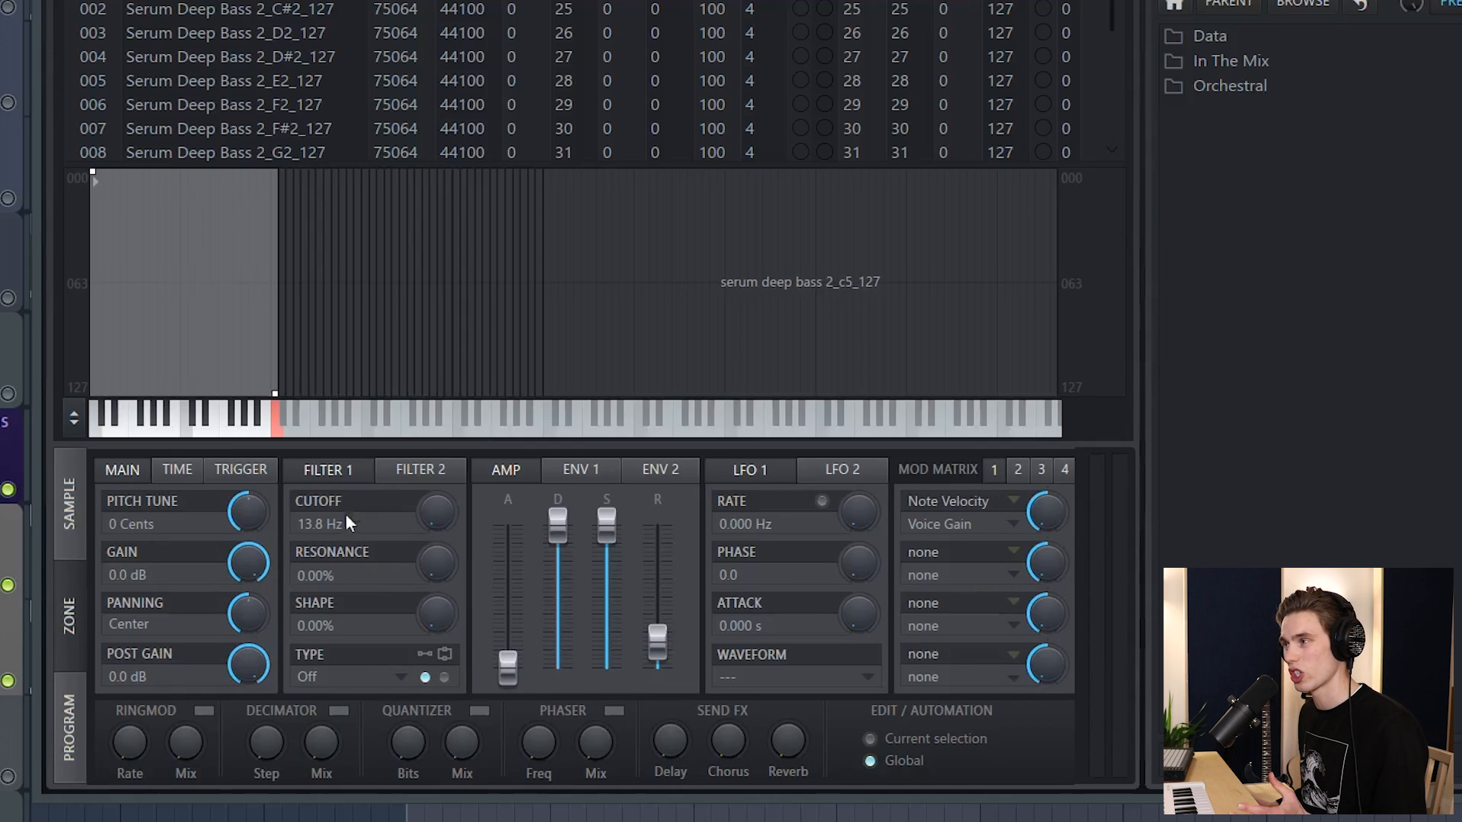
pyautogui.moveTo(9, 614)
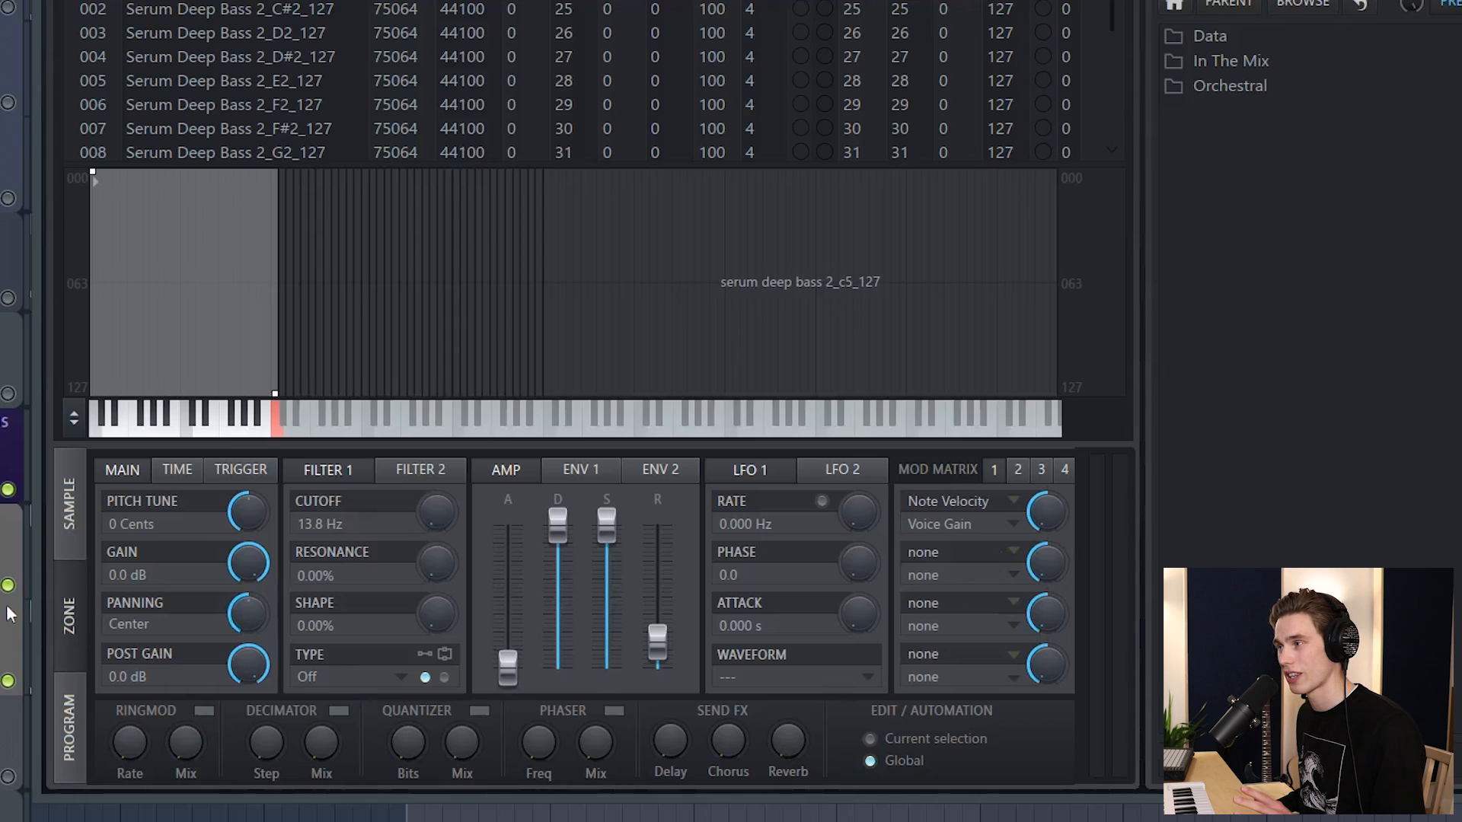
pyautogui.moveTo(336, 732)
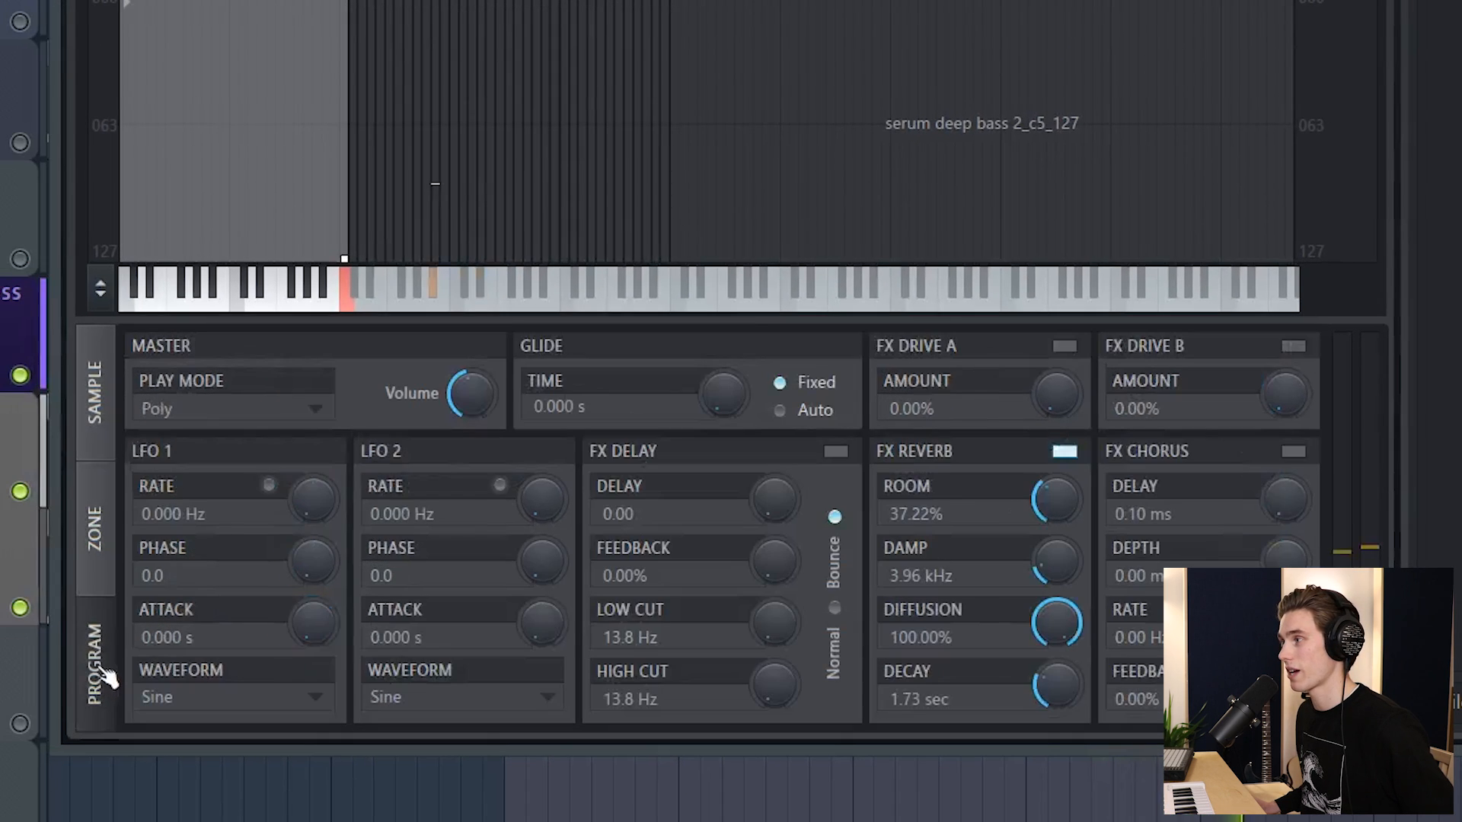
# Step: Settle the FX Reverb Room size at 39.20% and return to the Program effect settings
pyautogui.moveTo(1053, 499); pyautogui.dragTo(1053, 471)
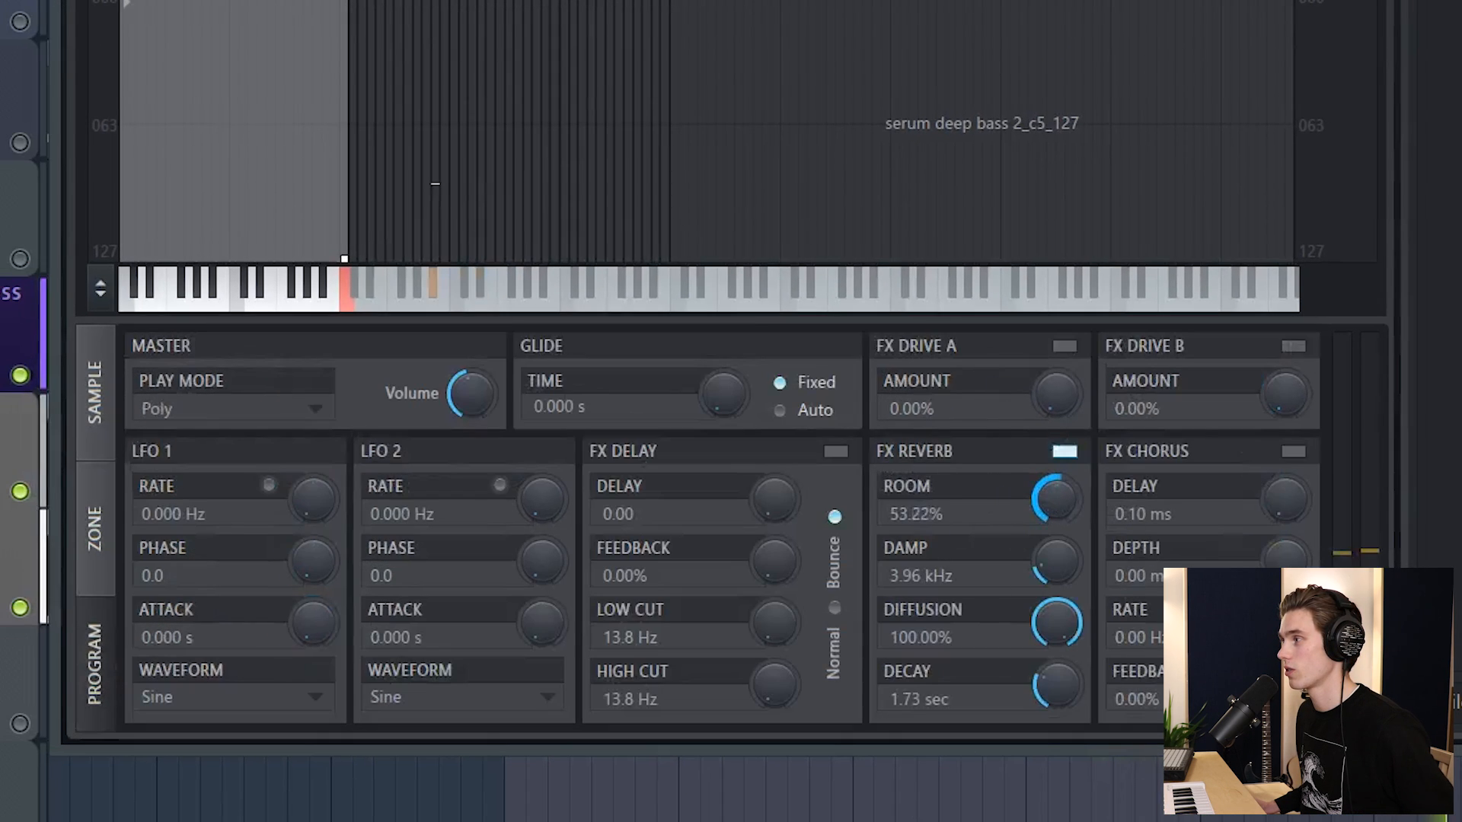
pyautogui.moveTo(1054, 496); pyautogui.dragTo(1053, 522)
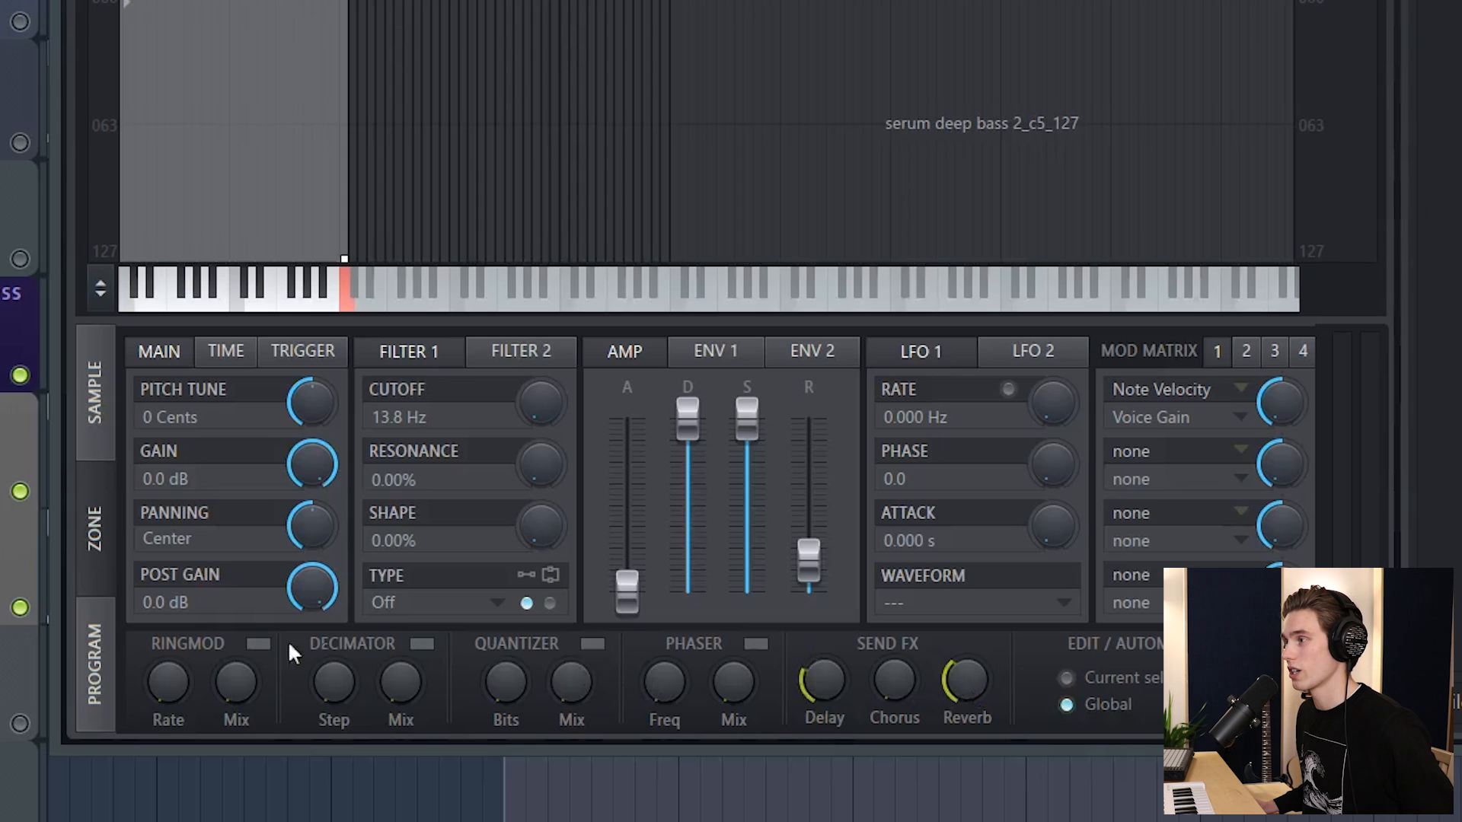
pyautogui.click(93, 662)
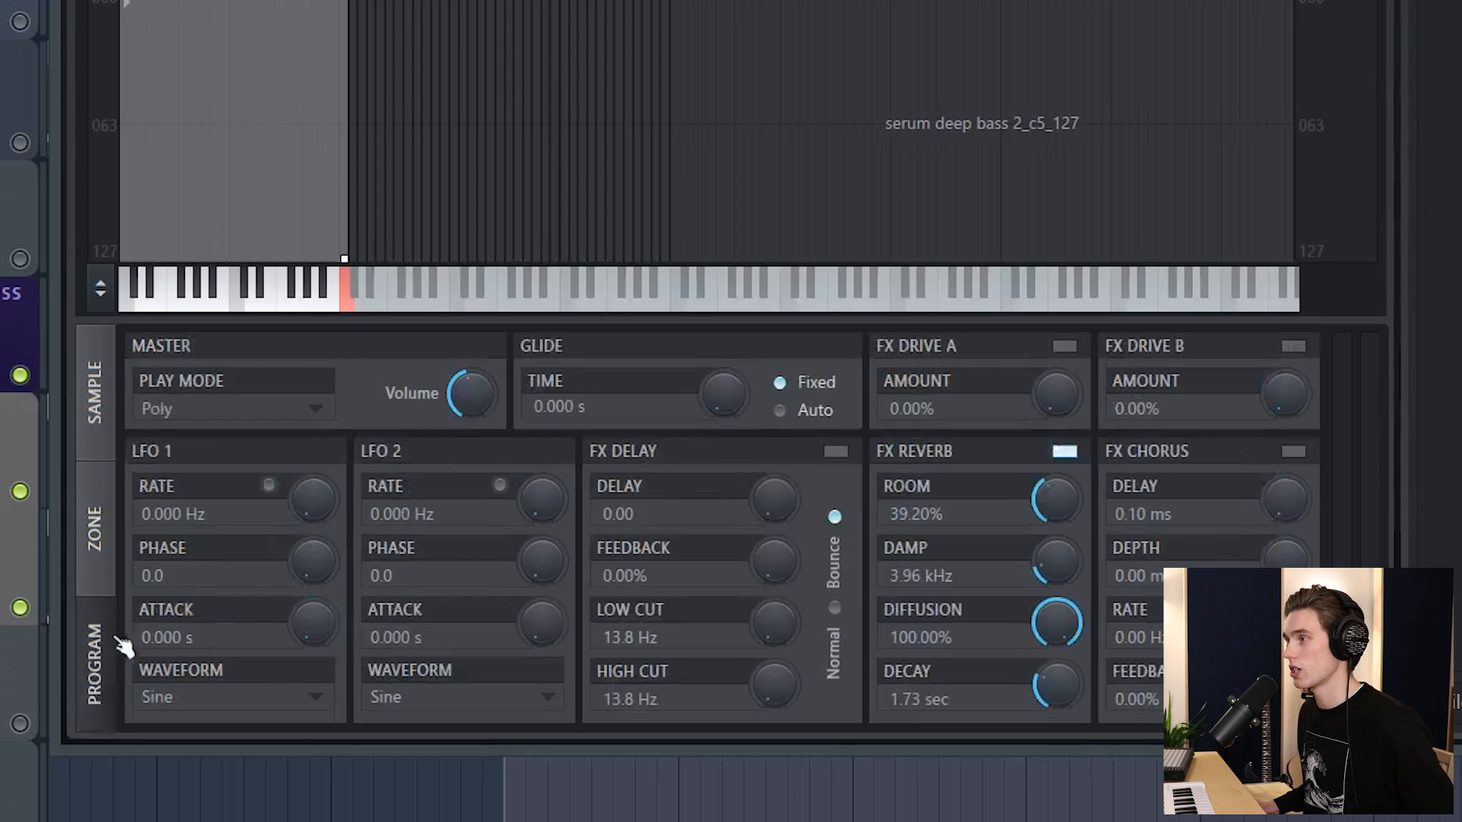
pyautogui.moveTo(769, 554)
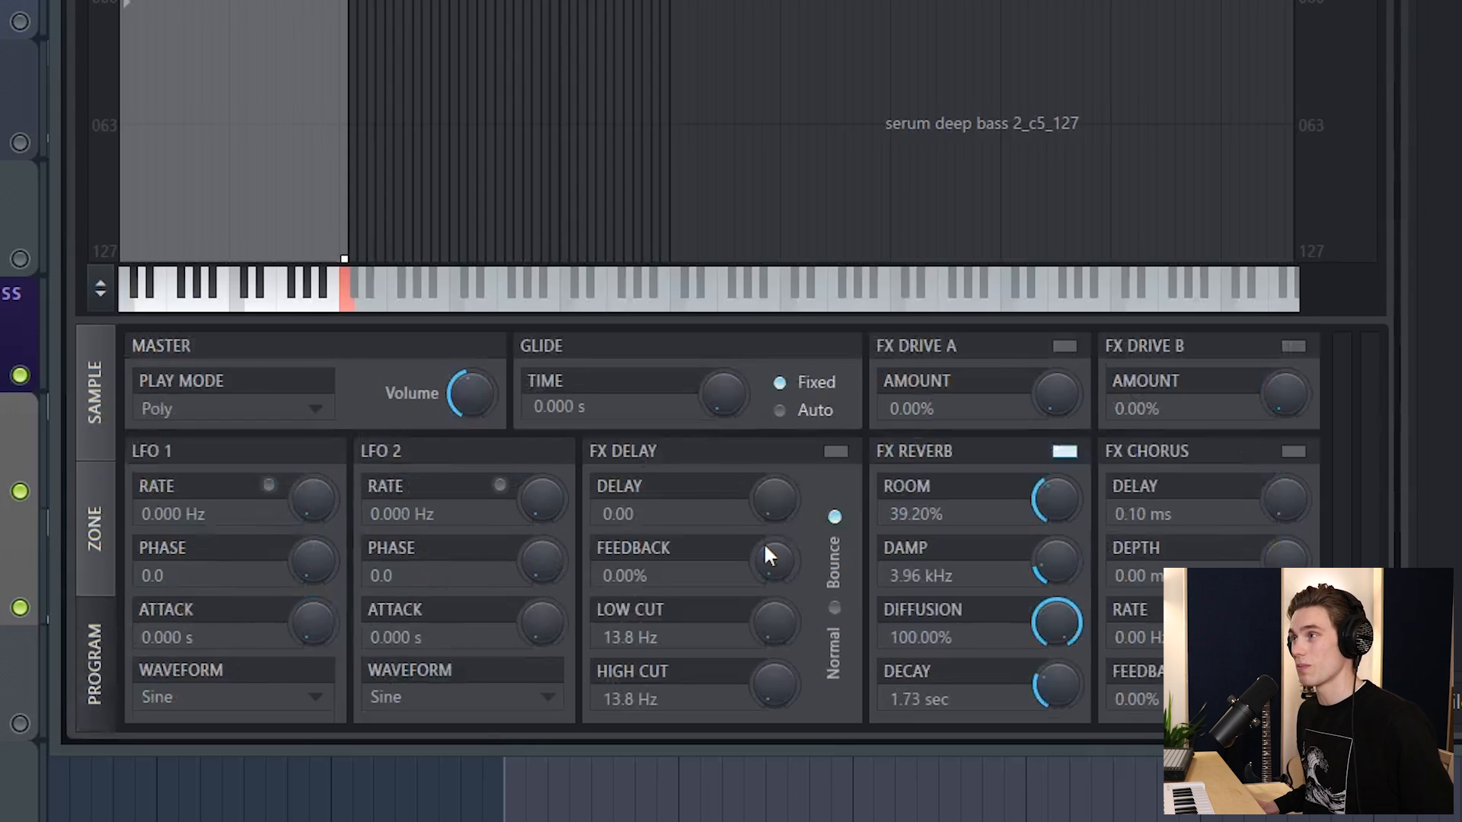